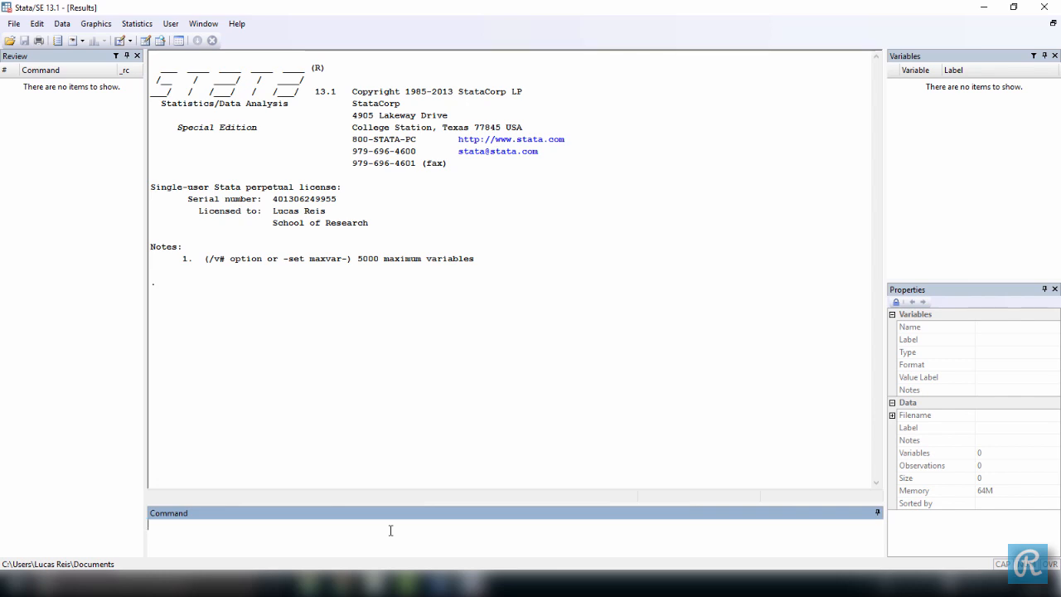
Run 'search summarize data' to list related help entries like summarize and tabulate.
type("search")
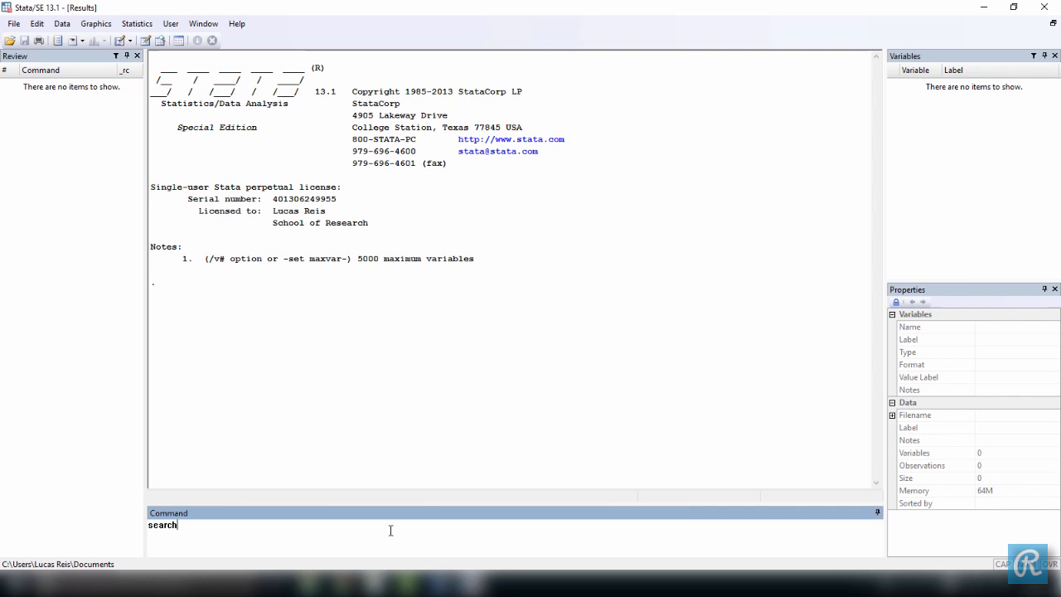
type("summarize")
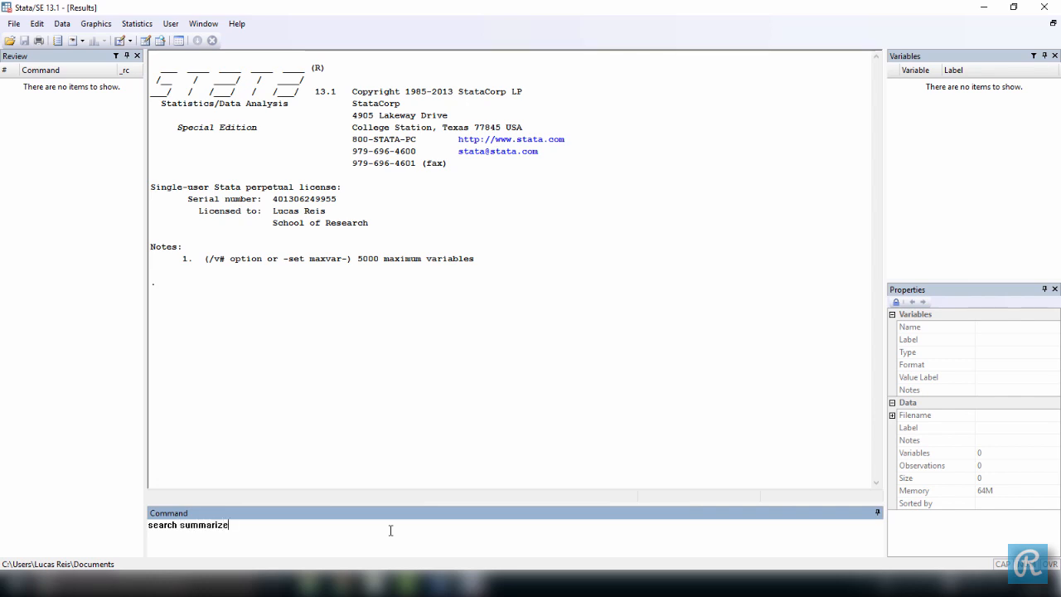
type("data")
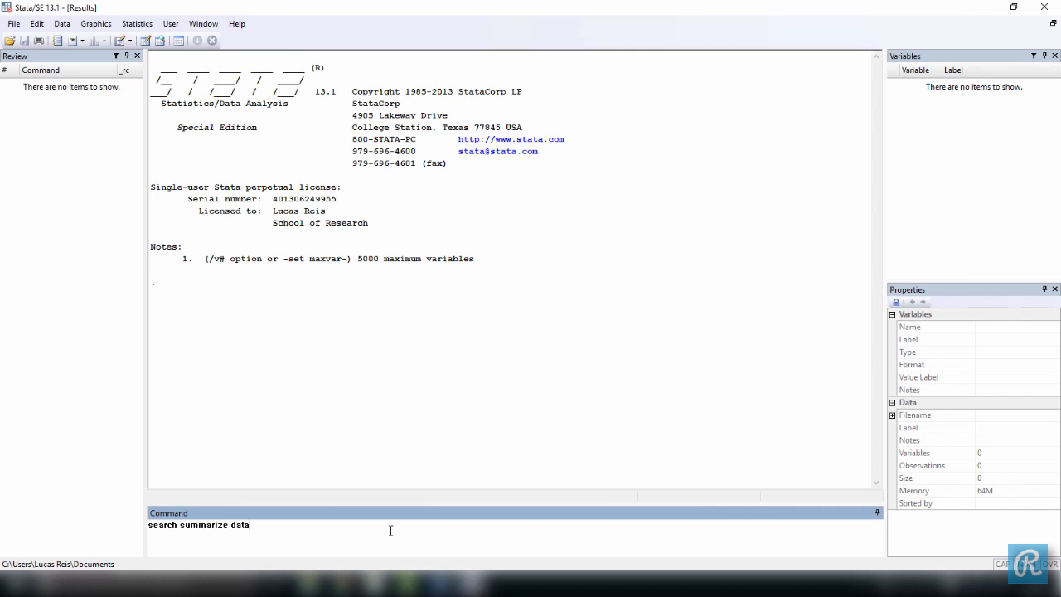
key("Return")
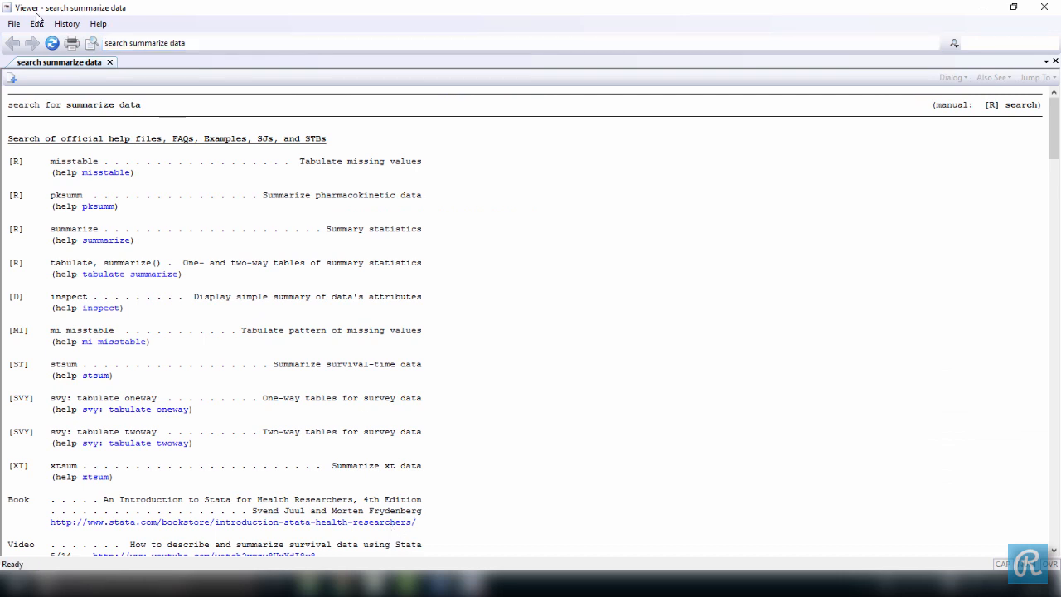
mouse_move(15, 109)
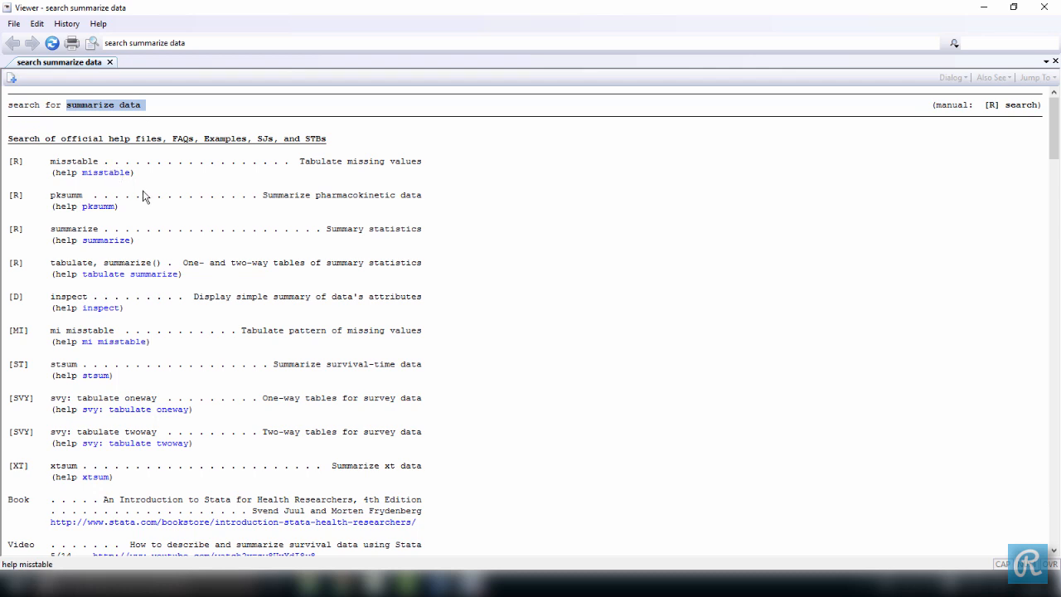
mouse_move(79, 172)
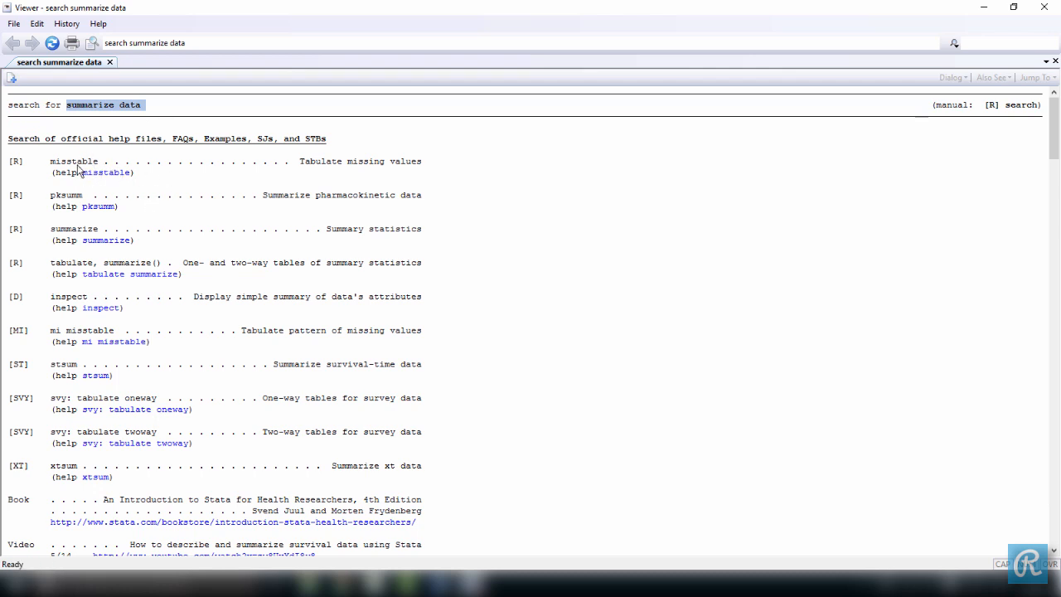
mouse_move(116, 239)
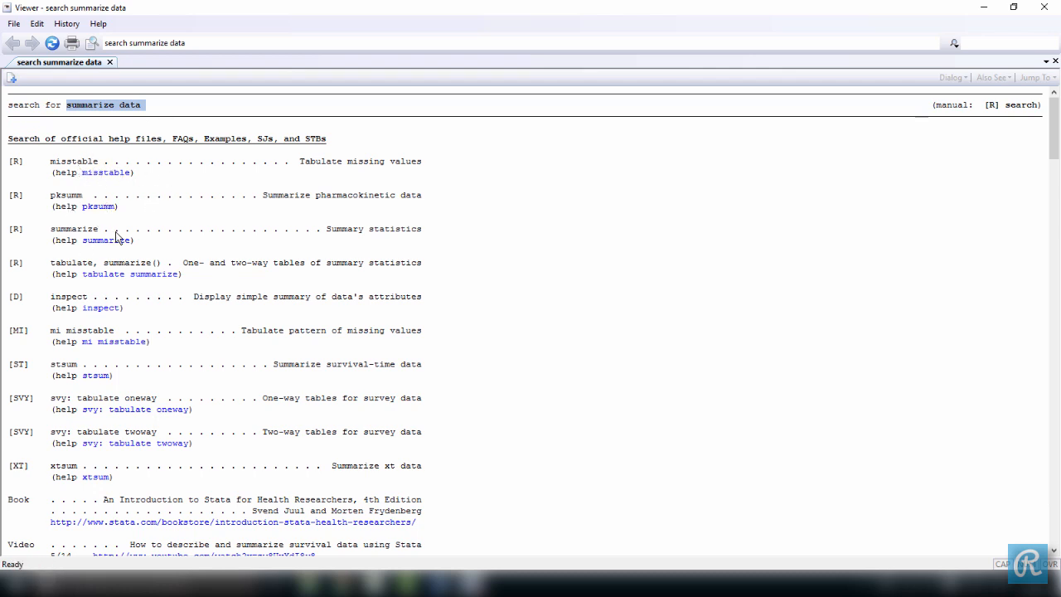
mouse_move(365, 172)
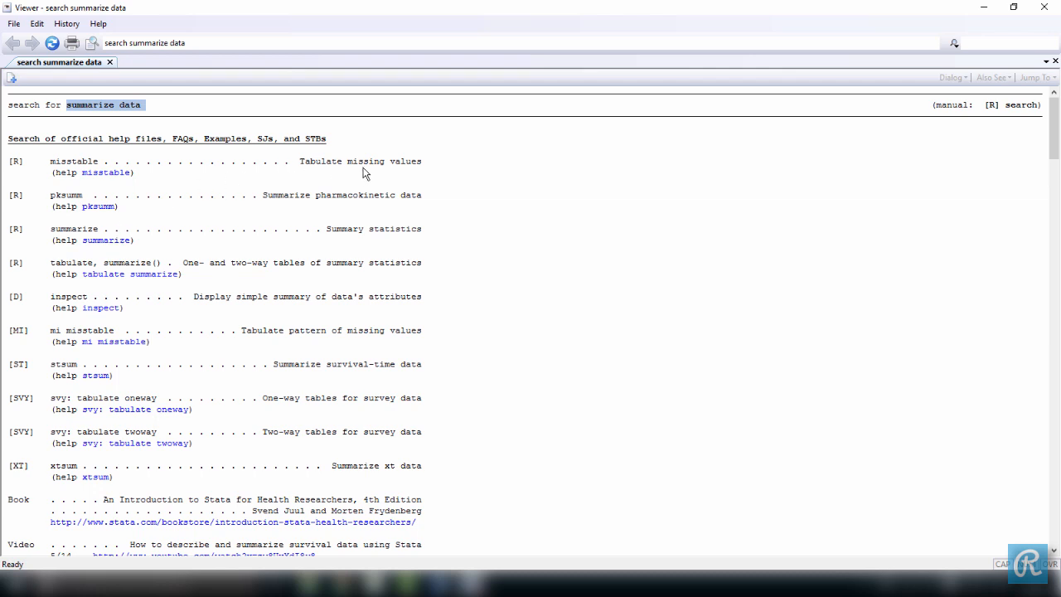
mouse_move(385, 180)
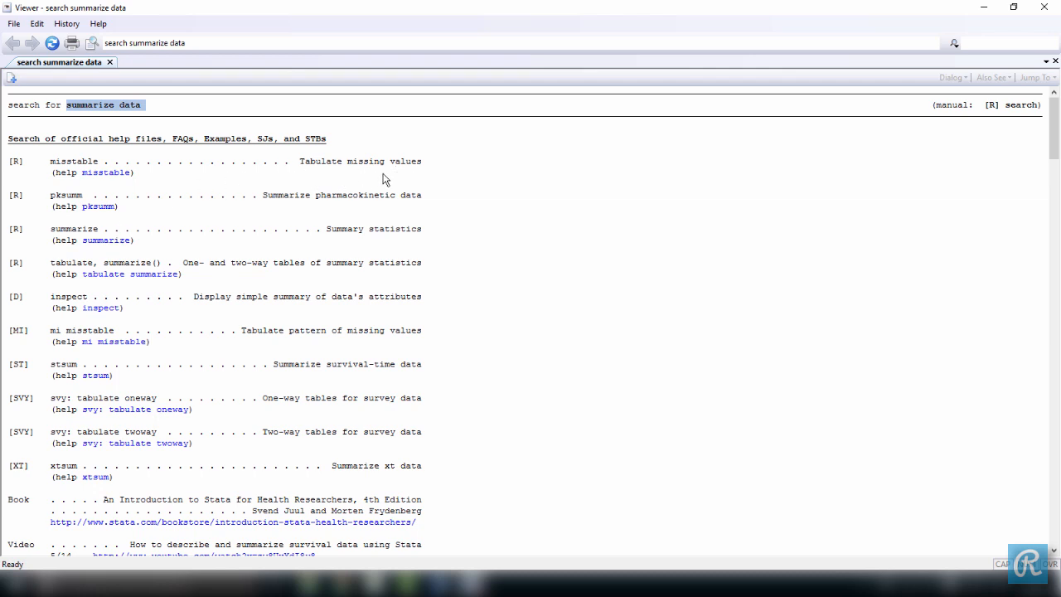
mouse_move(52, 305)
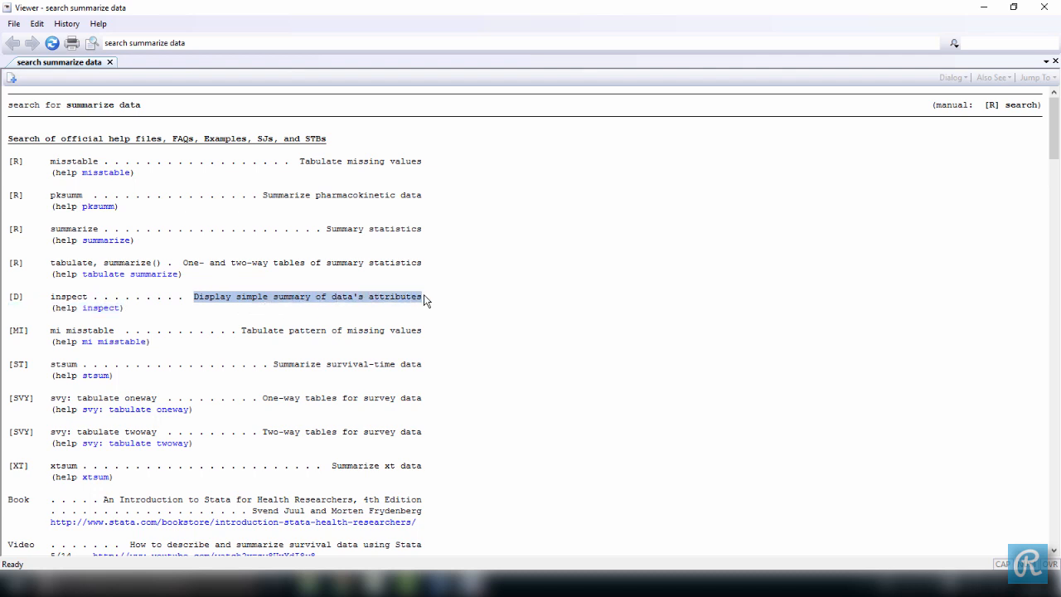
mouse_move(57, 316)
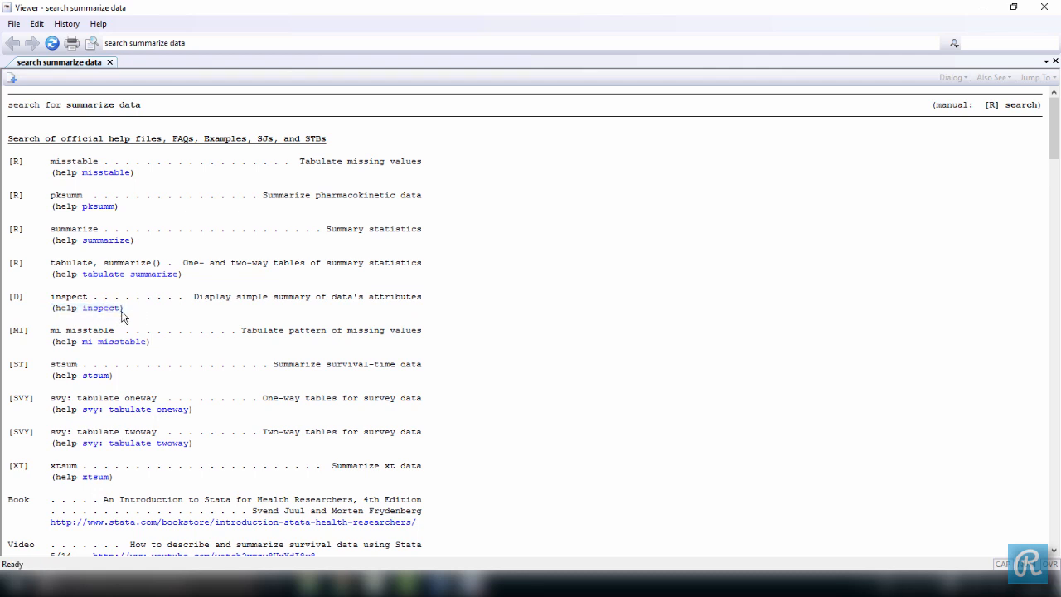
mouse_move(114, 300)
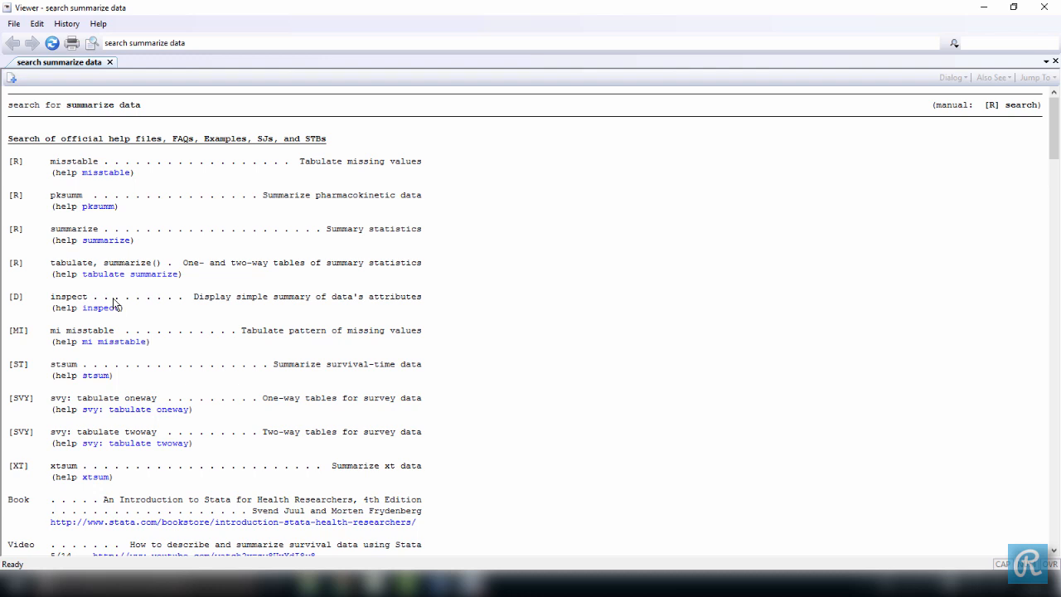
mouse_move(120, 298)
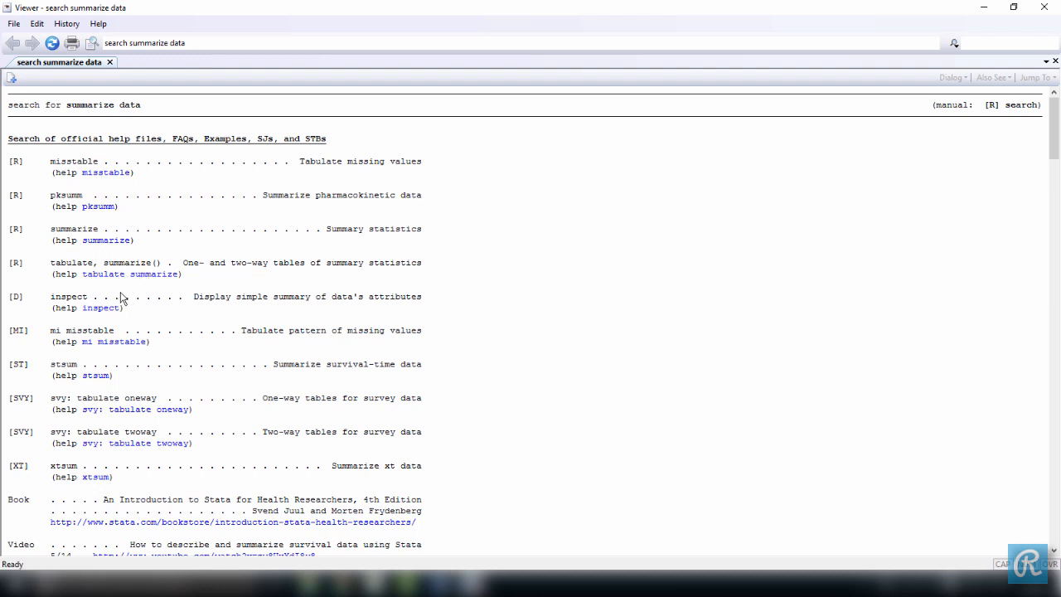
mouse_move(100, 307)
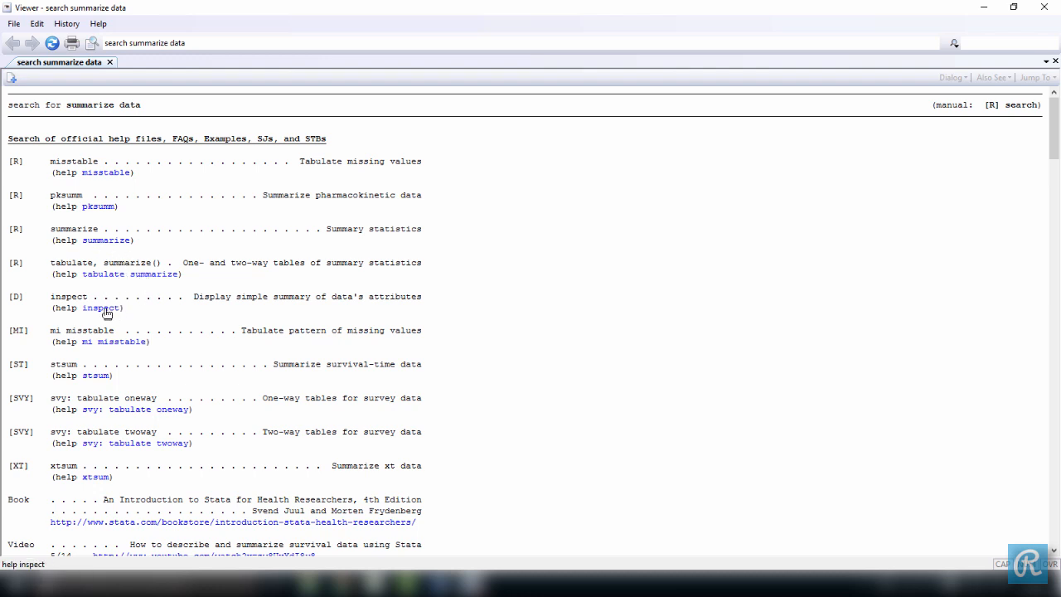
Open the inspect help page, go back to the search results, then return to inspect.
left_click(101, 308)
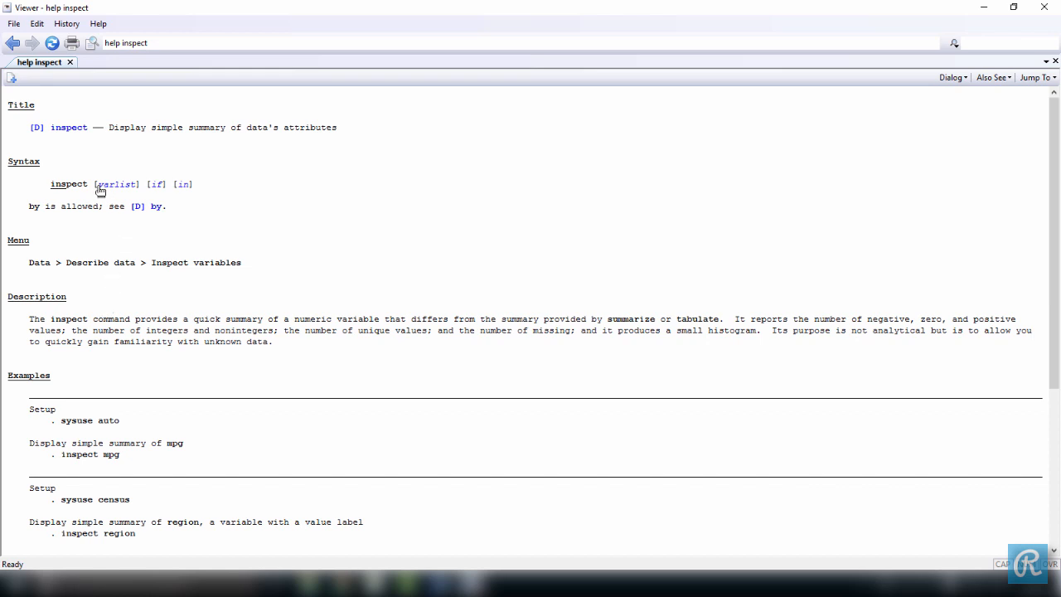
mouse_move(68, 127)
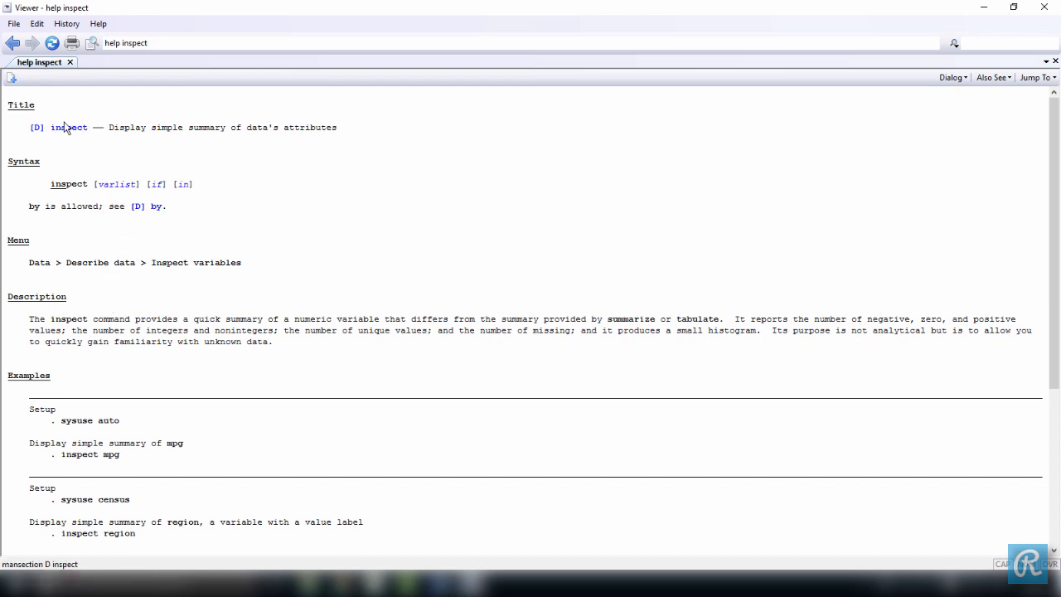
mouse_move(80, 143)
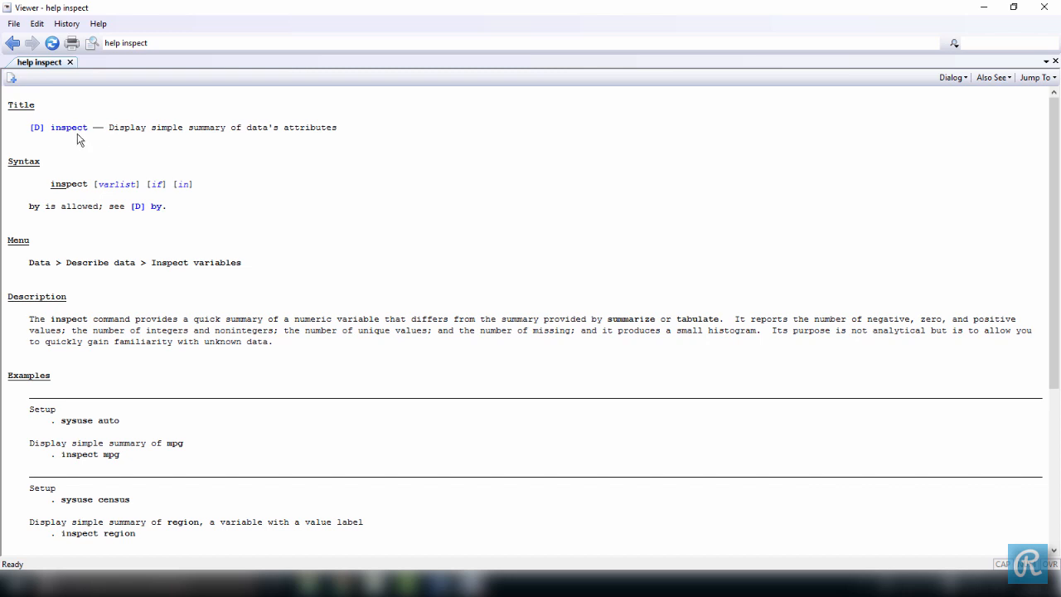
left_click(13, 43)
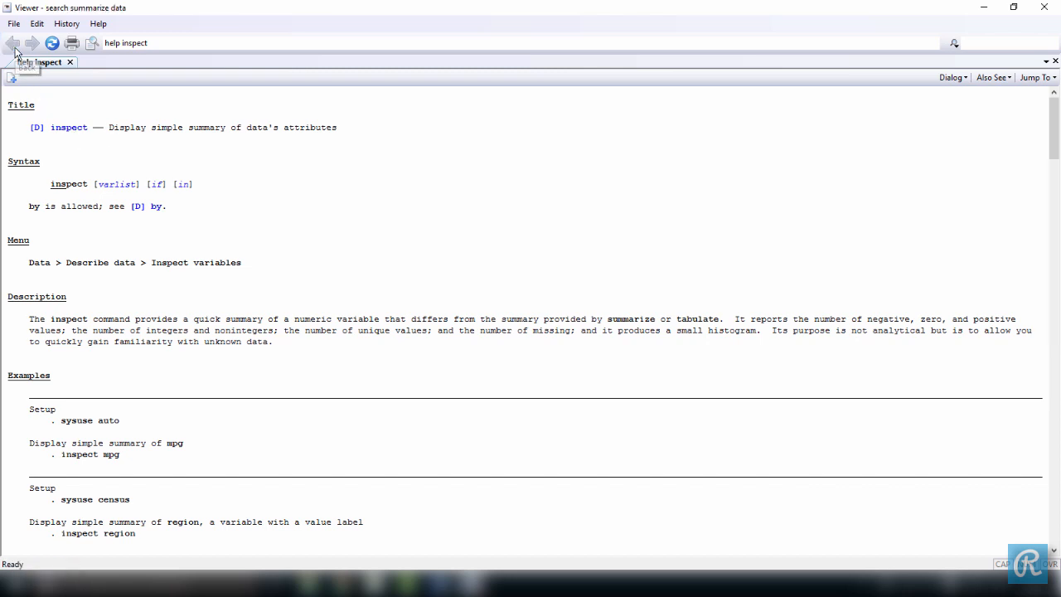
left_click(13, 43)
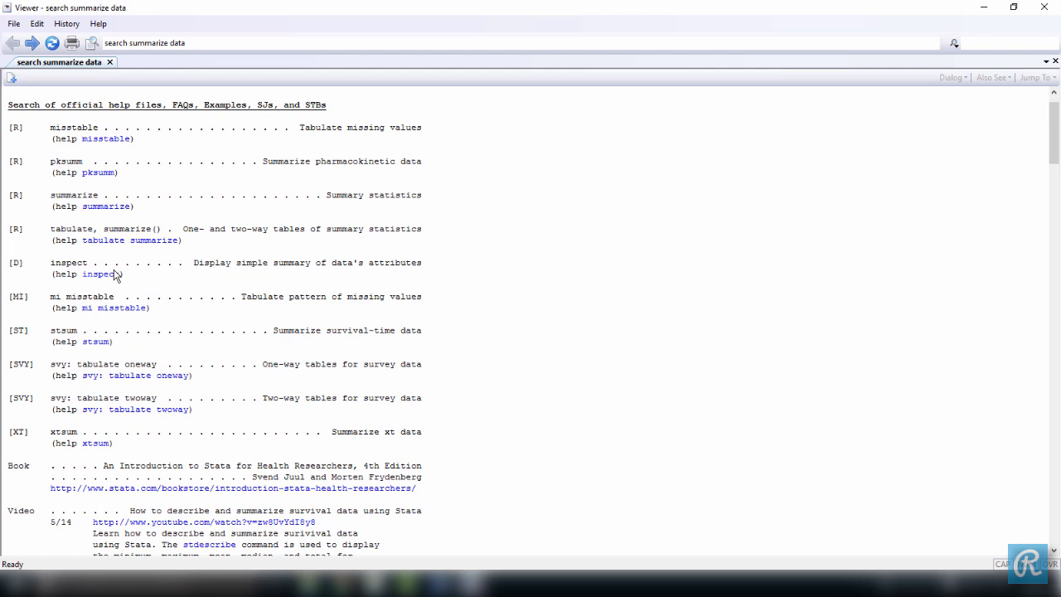
mouse_move(62, 181)
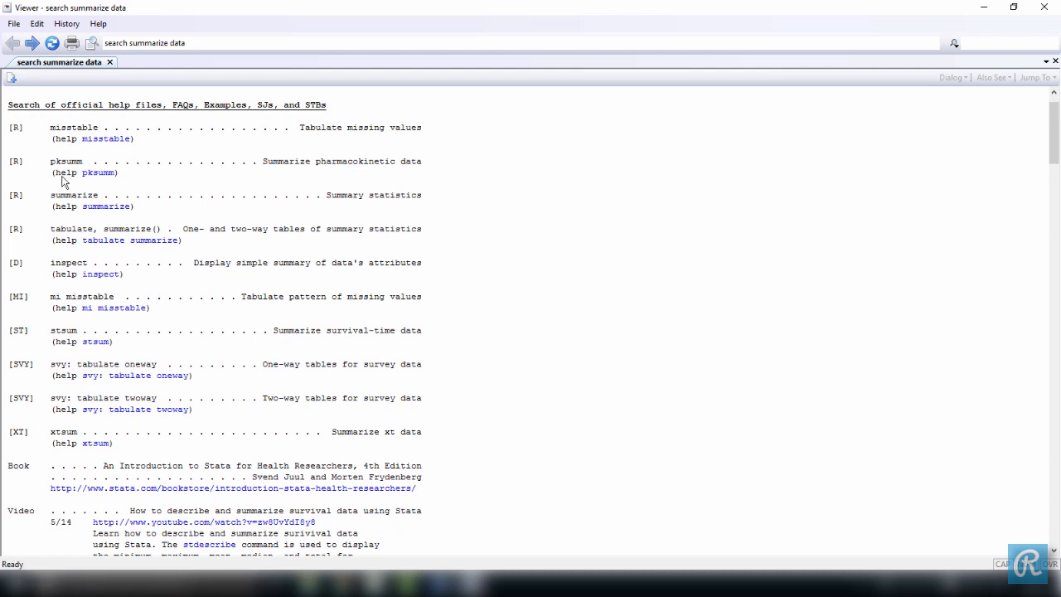
left_click(100, 275)
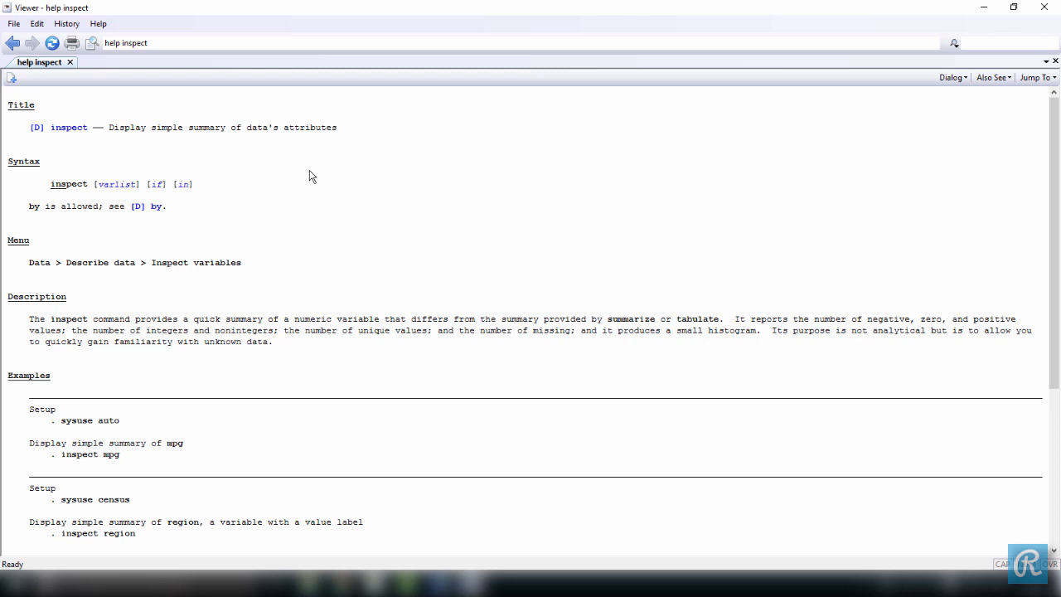
mouse_move(152, 88)
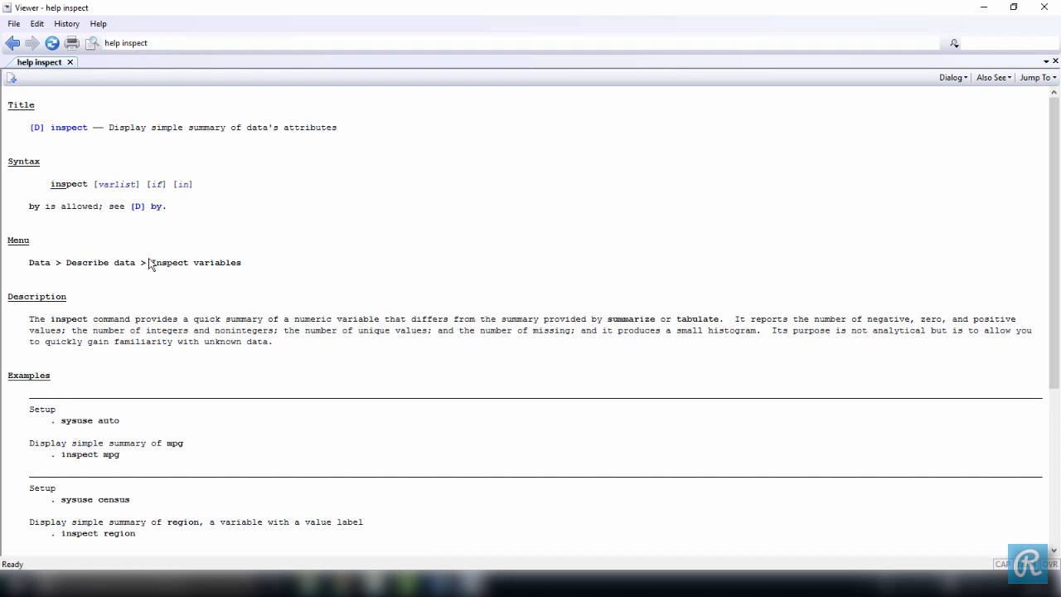
mouse_move(1043, 7)
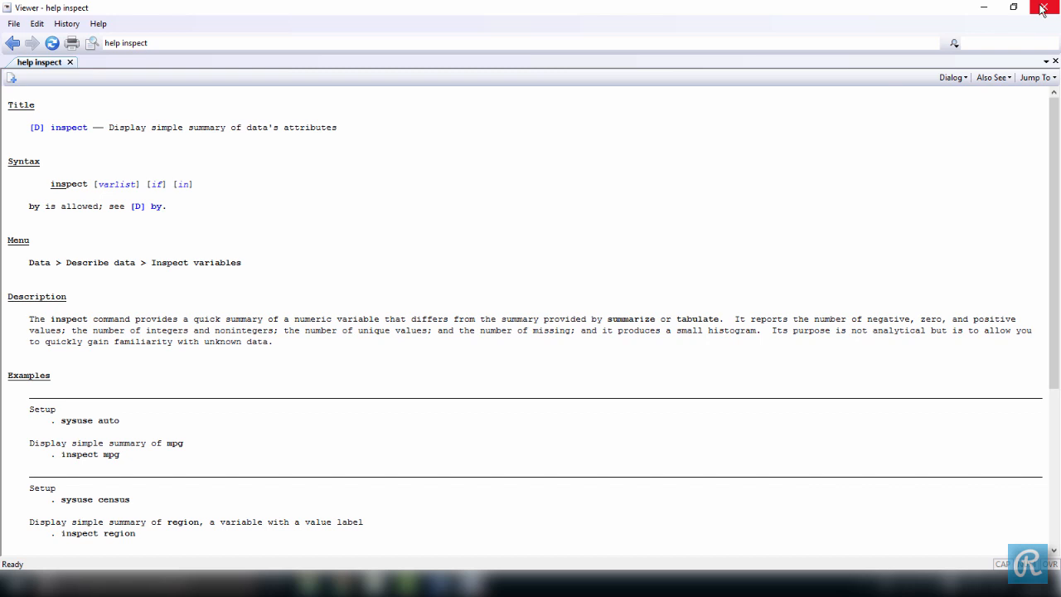
Close the Viewer and type 'help inspect' in the Command window.
left_click(1042, 7)
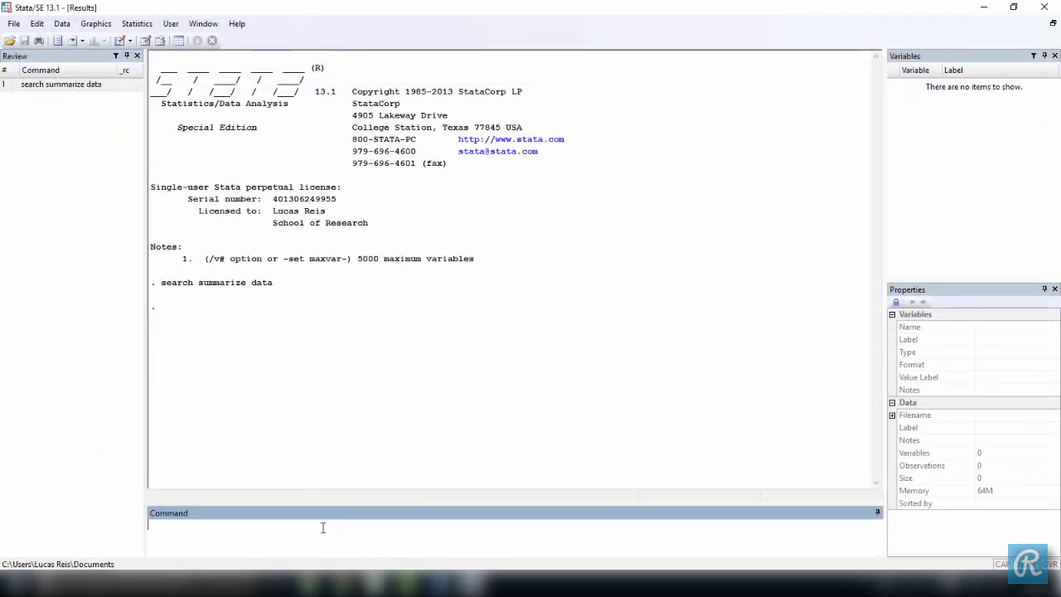
type("help")
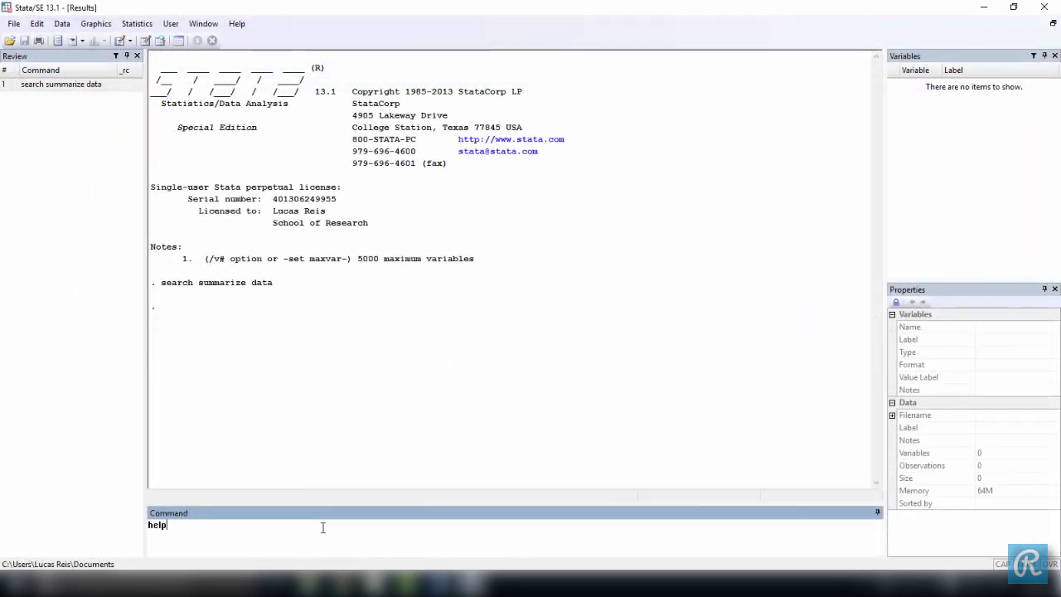
type("inspect")
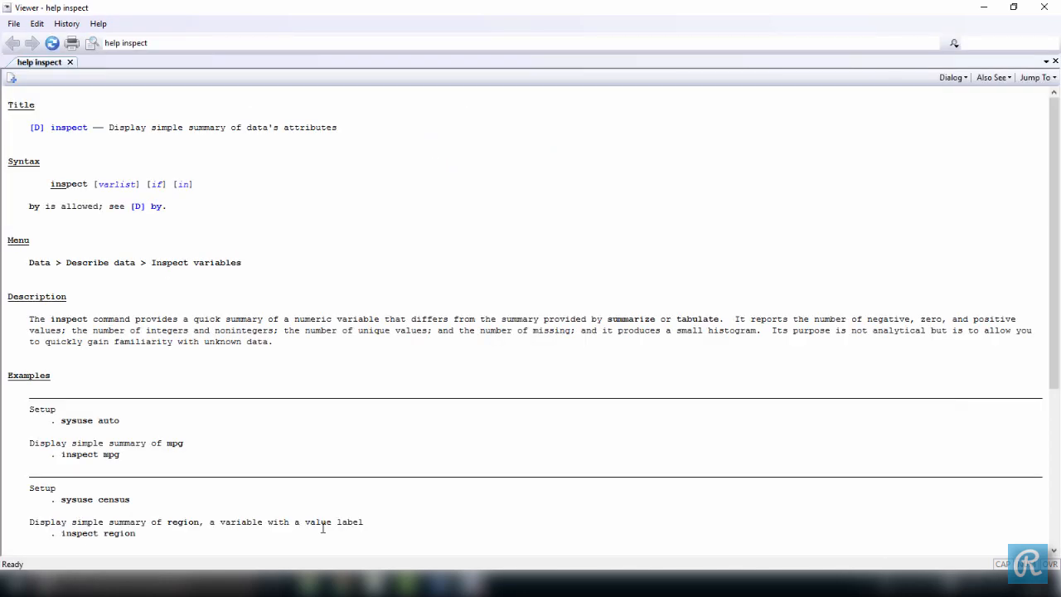
mouse_move(345, 196)
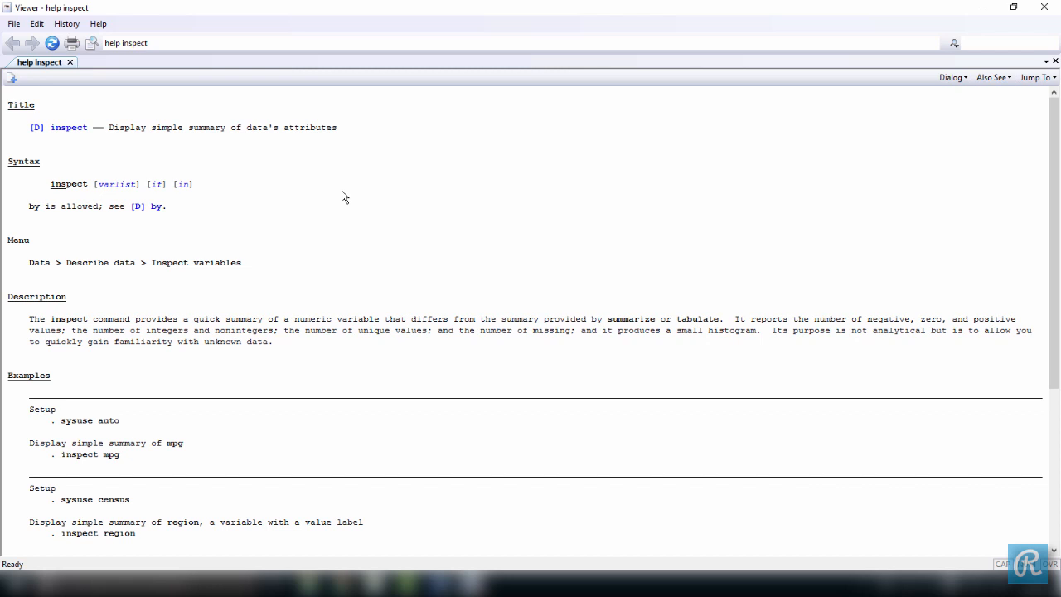
mouse_move(69, 112)
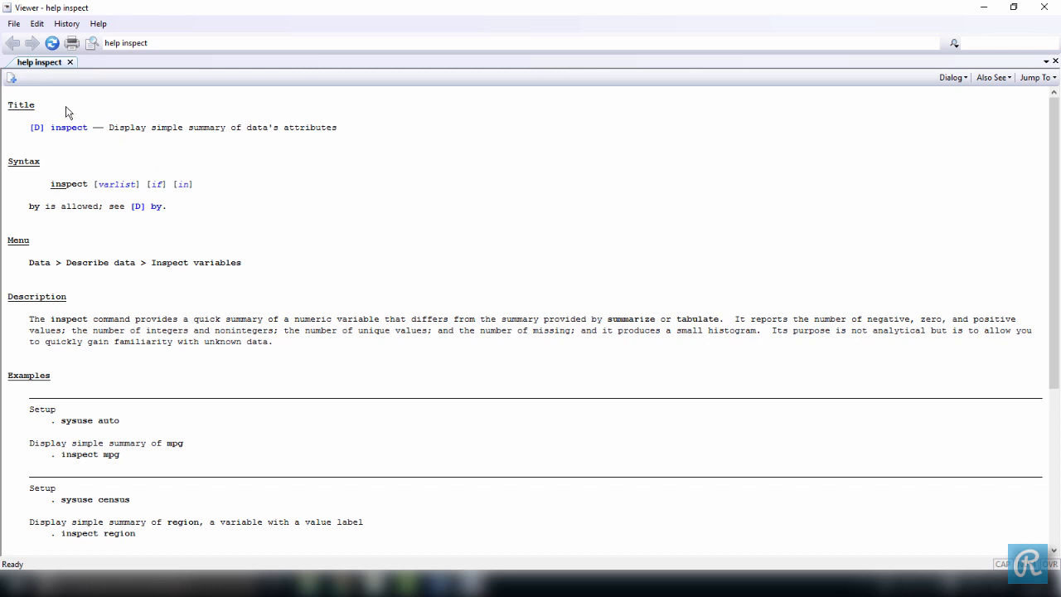
mouse_move(51, 137)
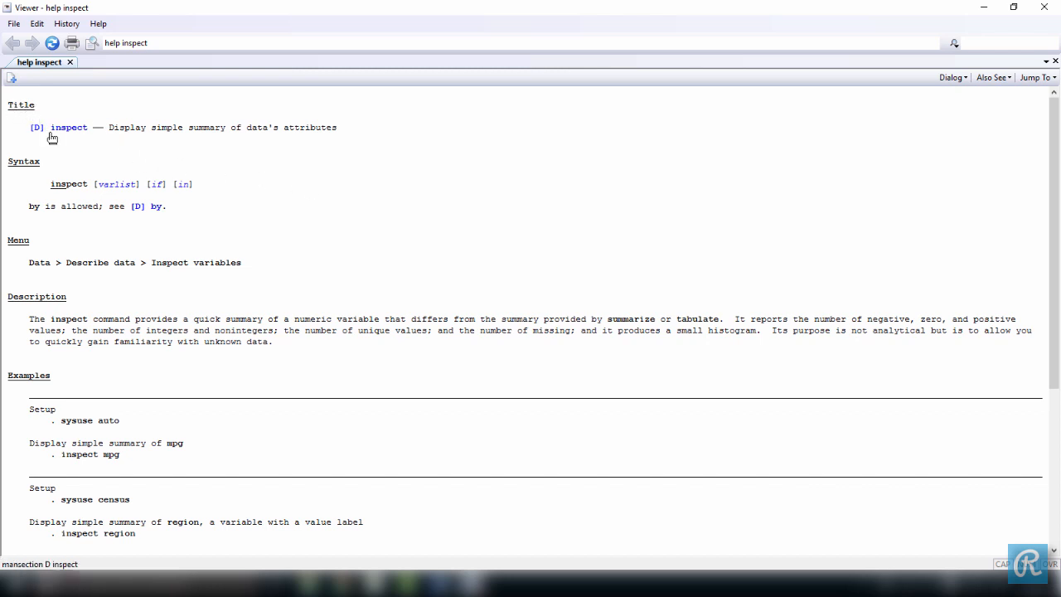
mouse_move(263, 131)
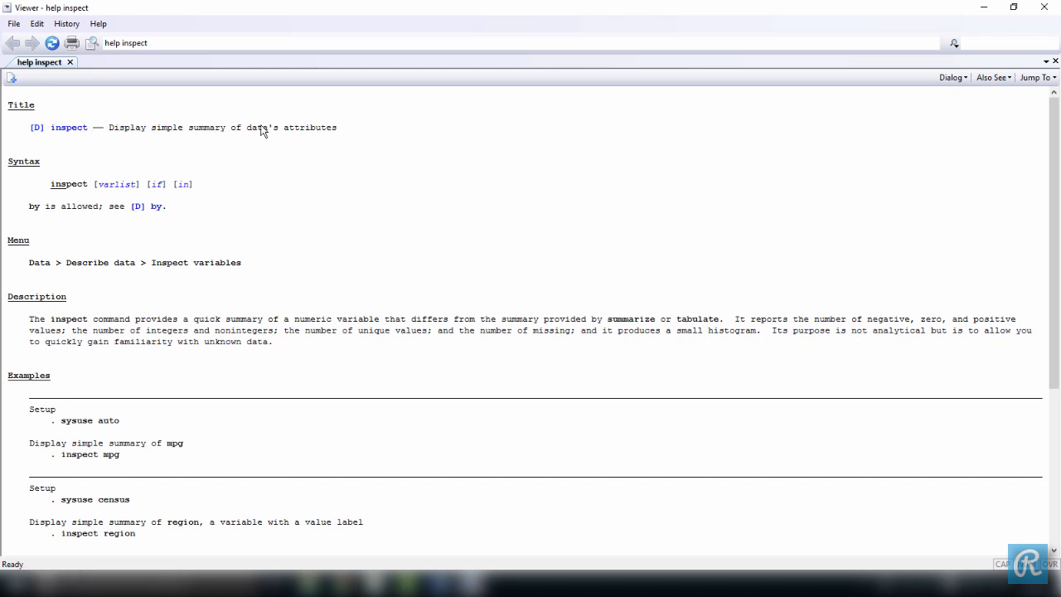
mouse_move(36, 172)
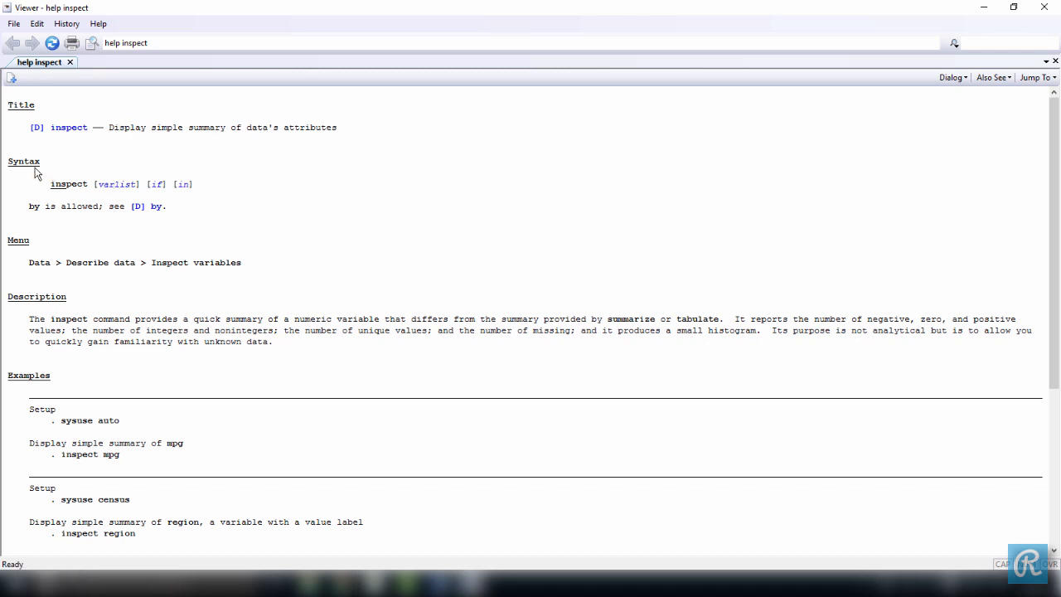
mouse_move(54, 197)
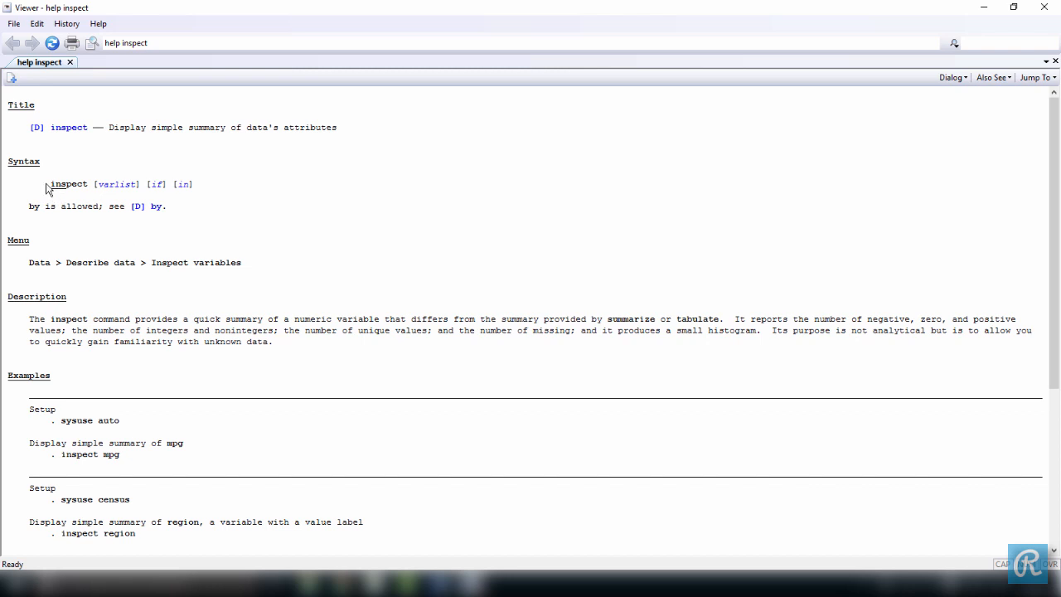
double_click(68, 184)
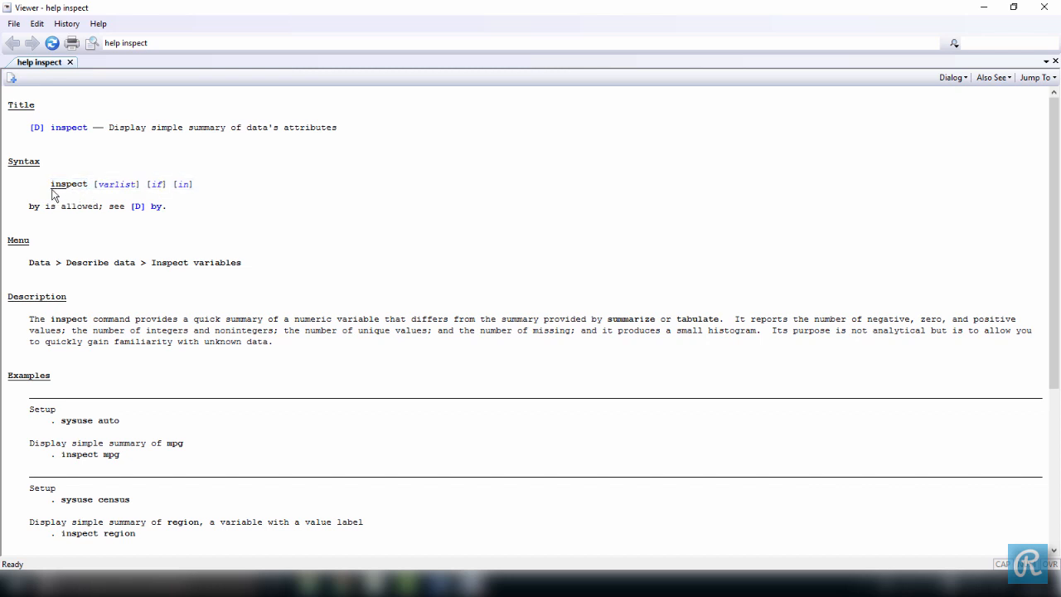
double_click(62, 184)
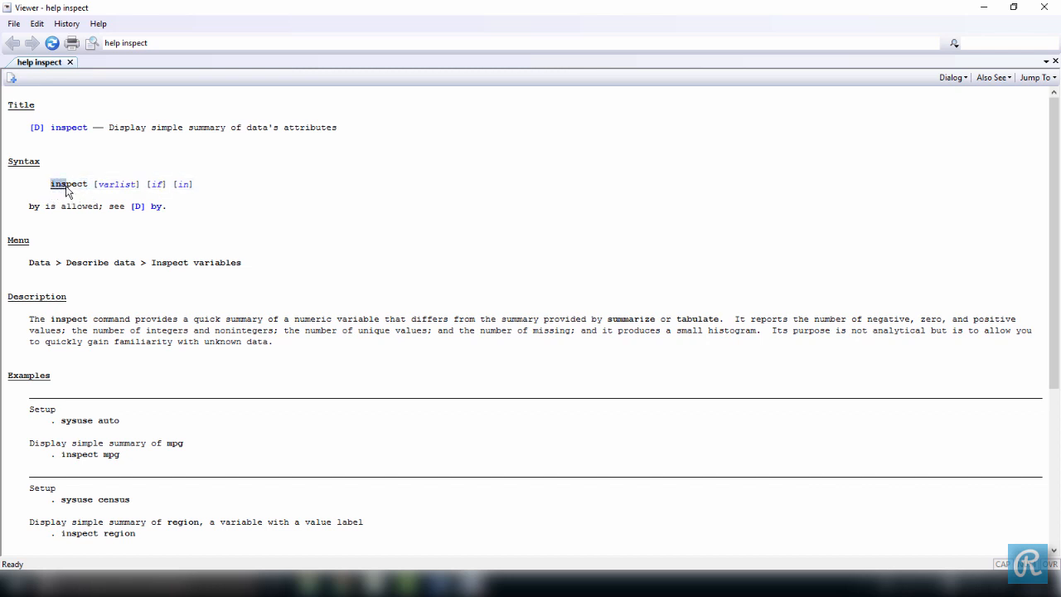
mouse_move(60, 193)
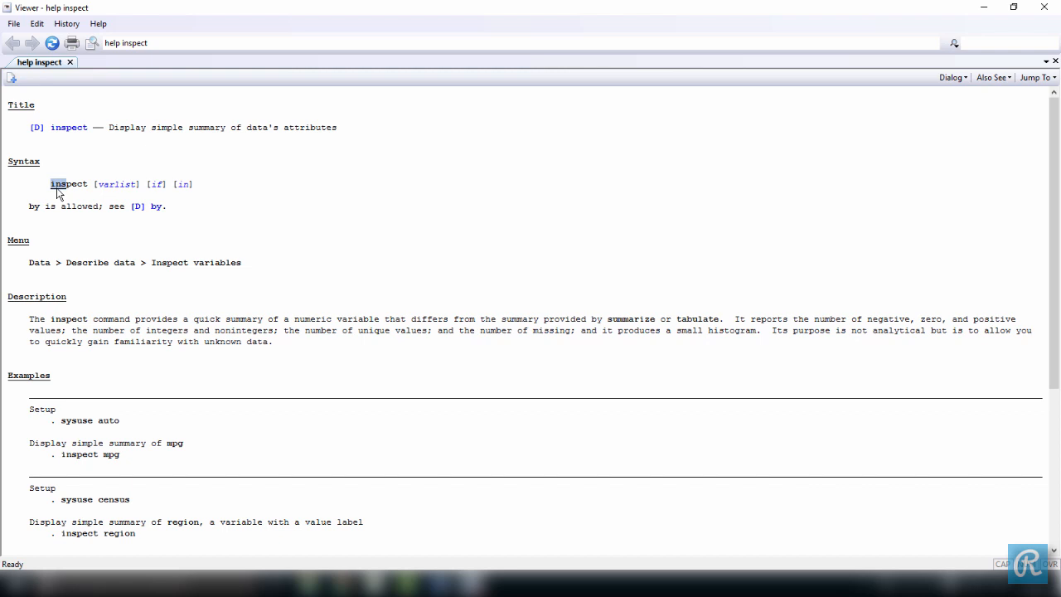
mouse_move(69, 191)
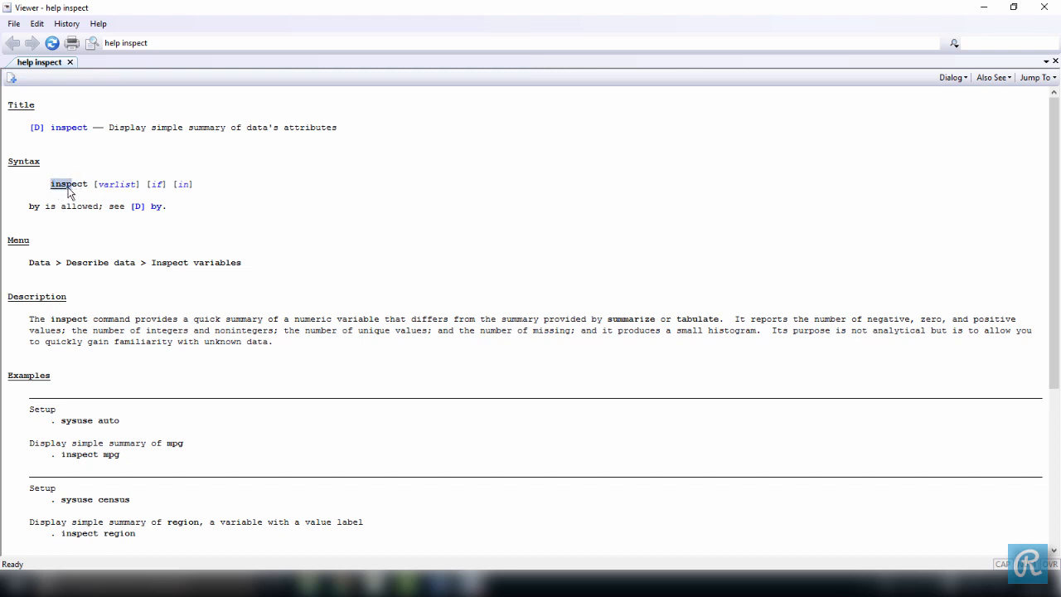
mouse_move(77, 193)
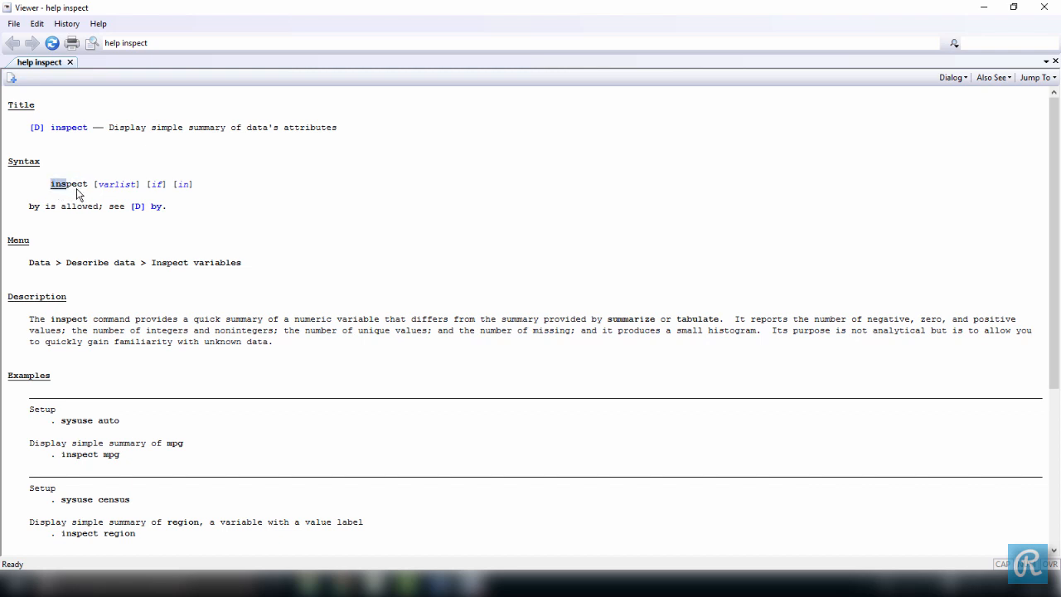
mouse_move(118, 184)
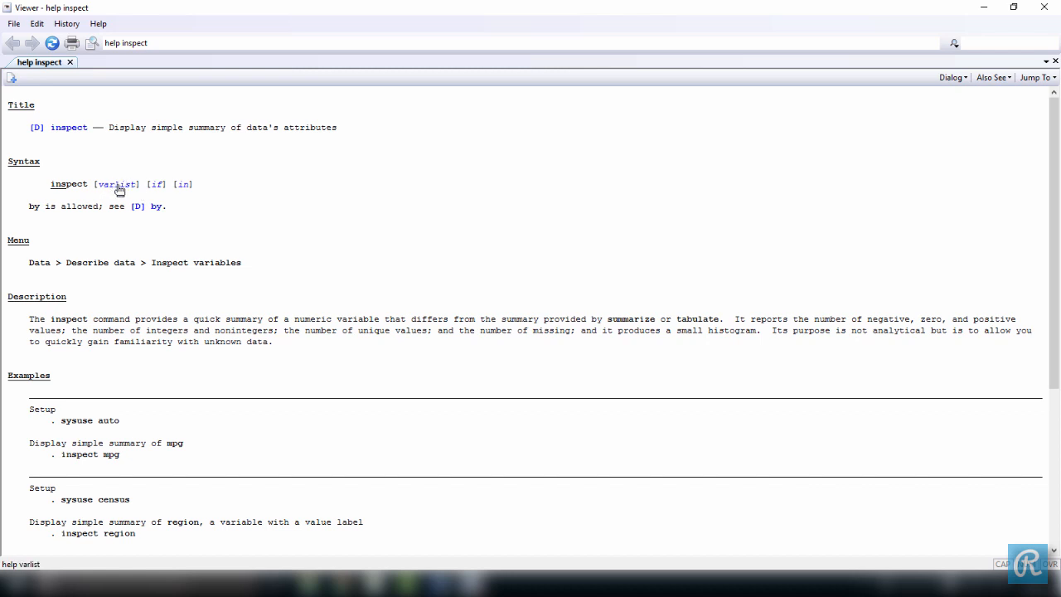
mouse_move(174, 196)
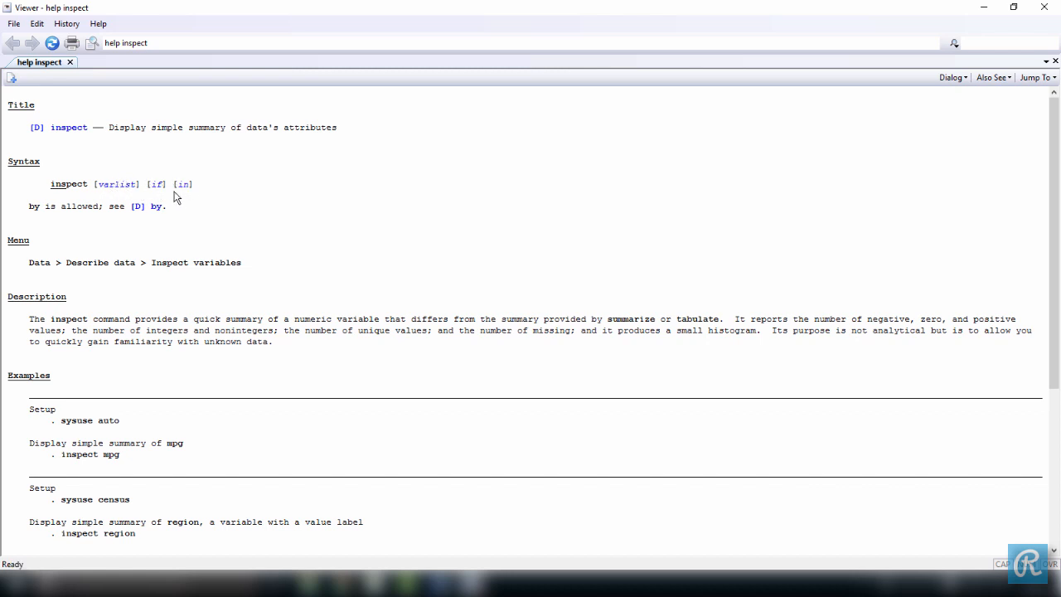
mouse_move(257, 201)
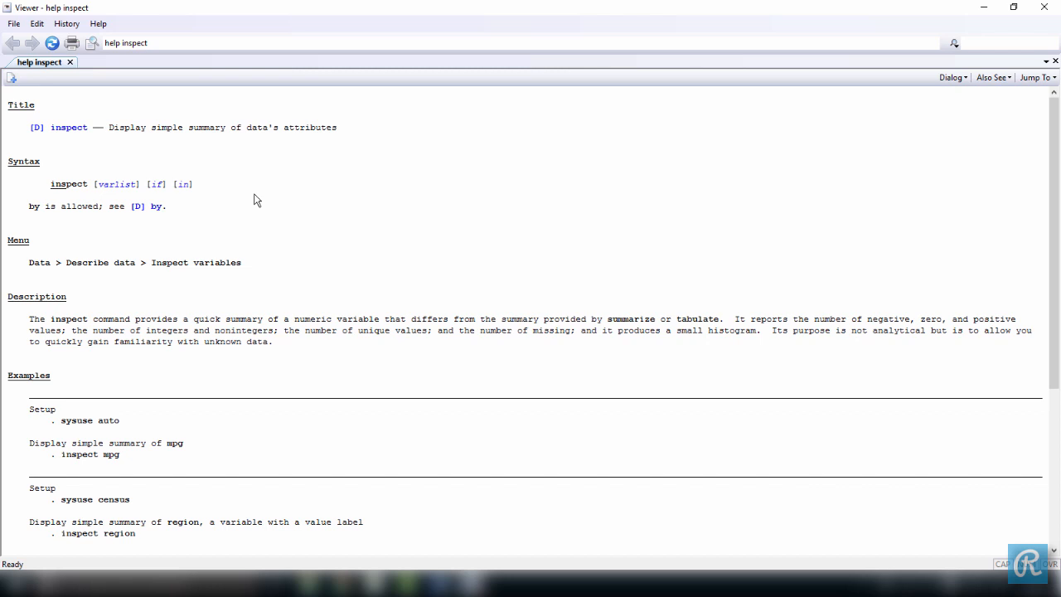
mouse_move(290, 204)
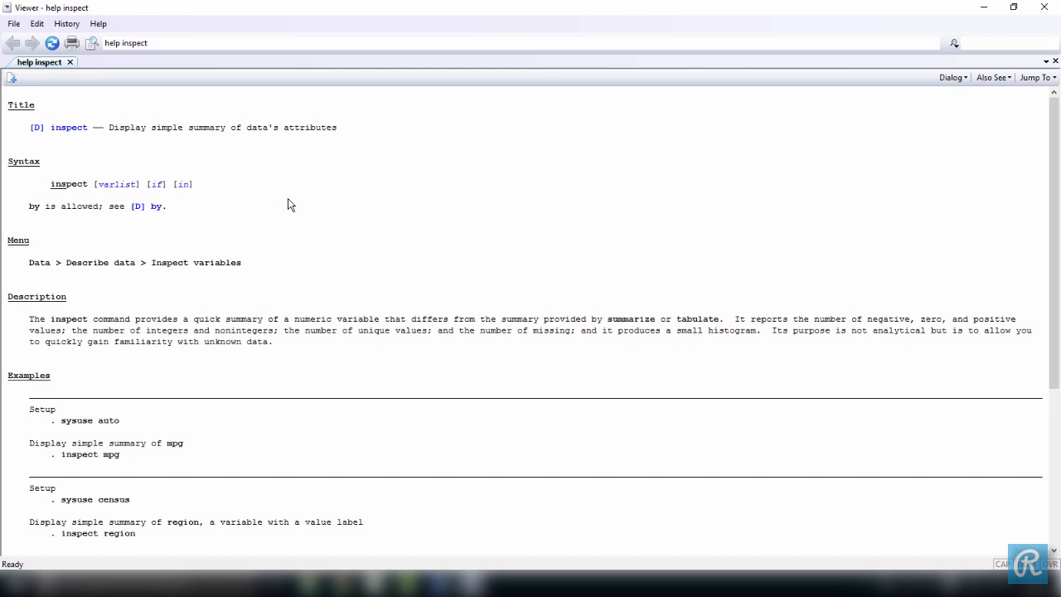
Scroll the inspect help page down and back up.
scroll("down", 3)
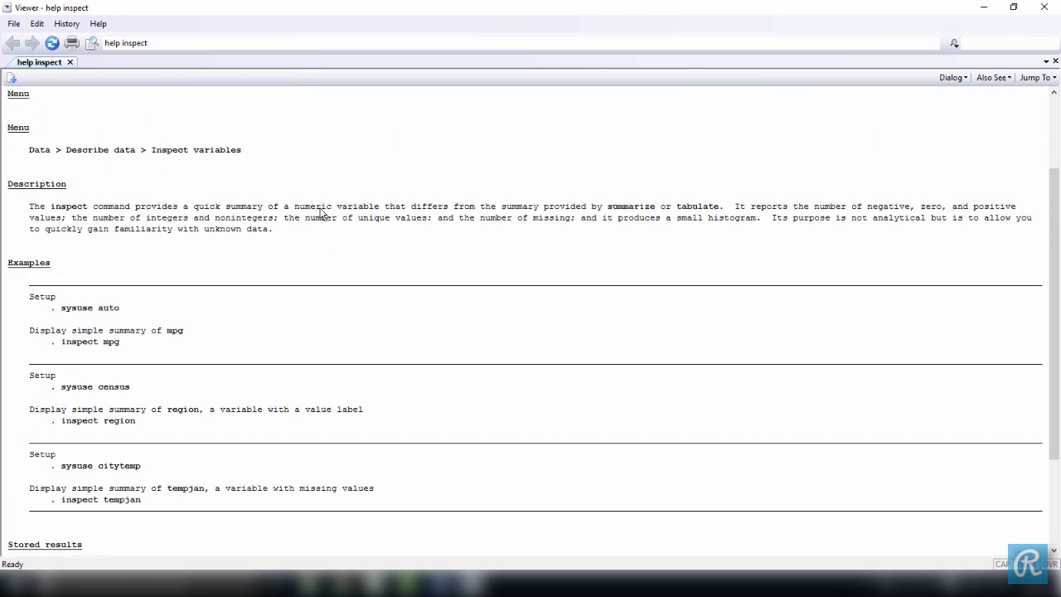
scroll("up", 3)
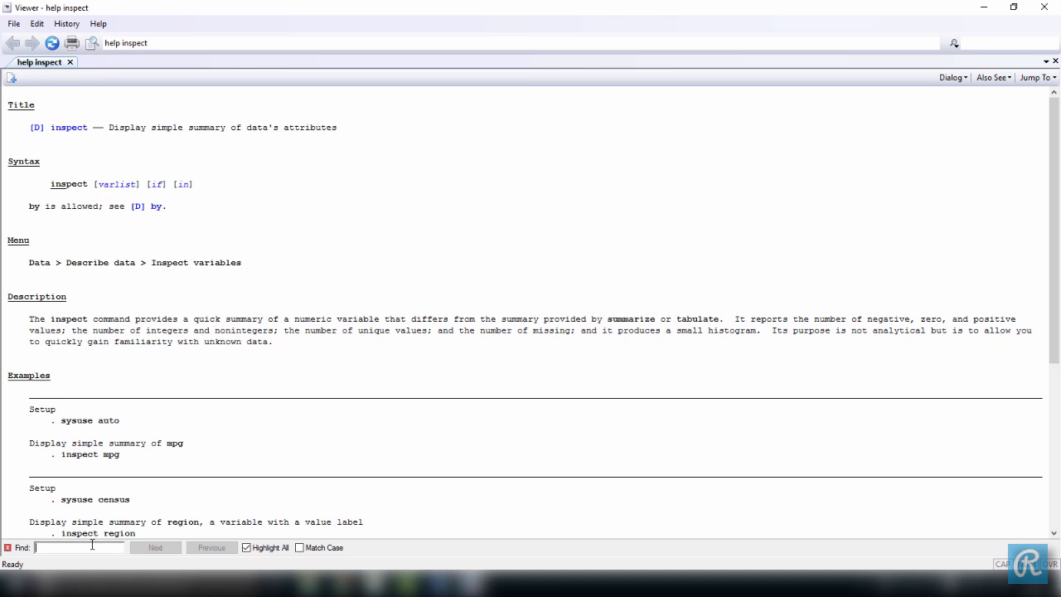
Search the page for 'example' to highlight the Examples heading.
type("examp")
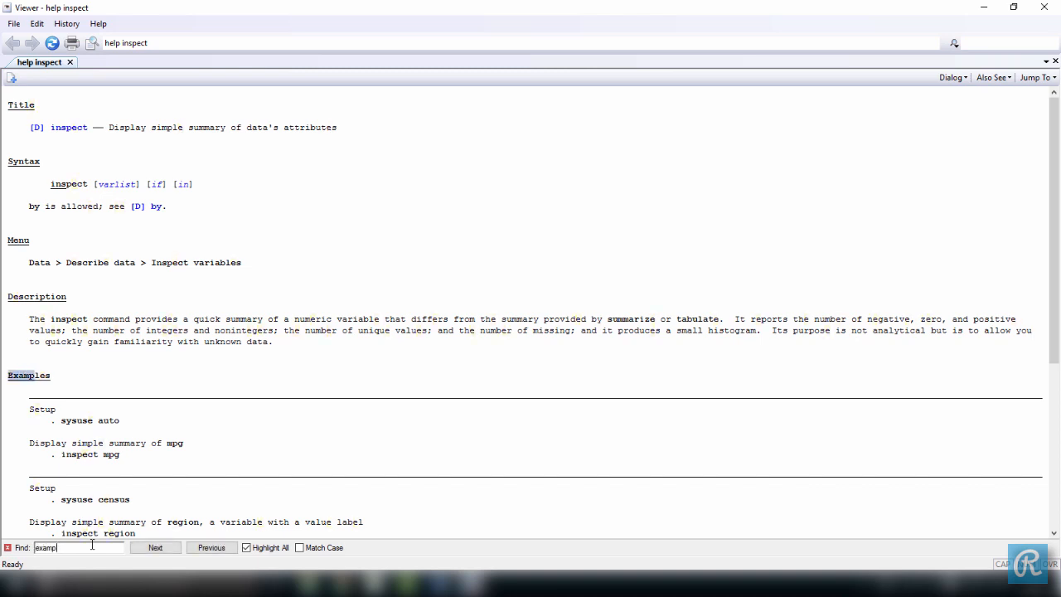
type("le")
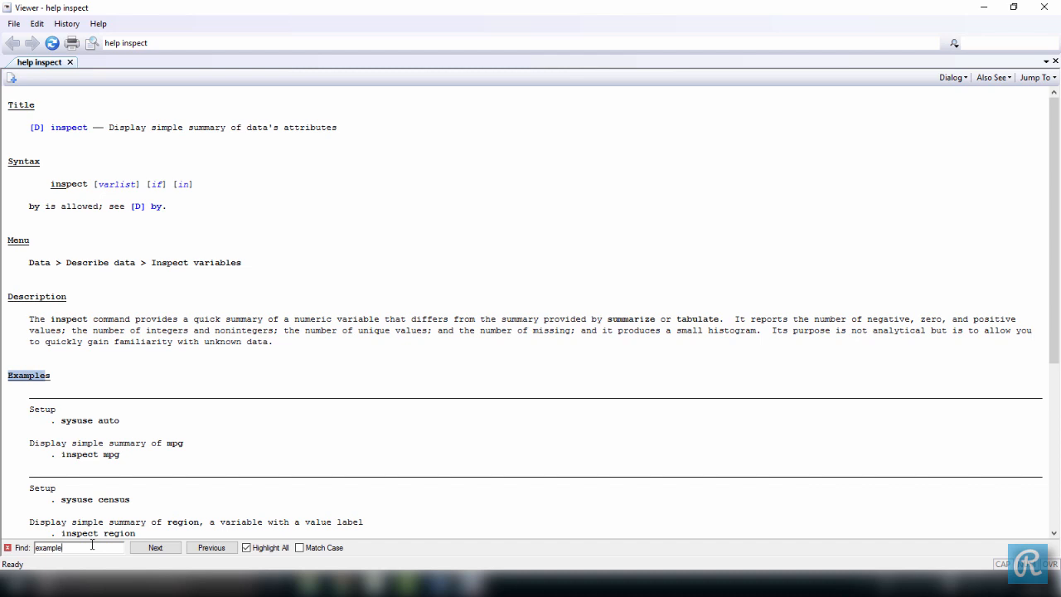
mouse_move(42, 378)
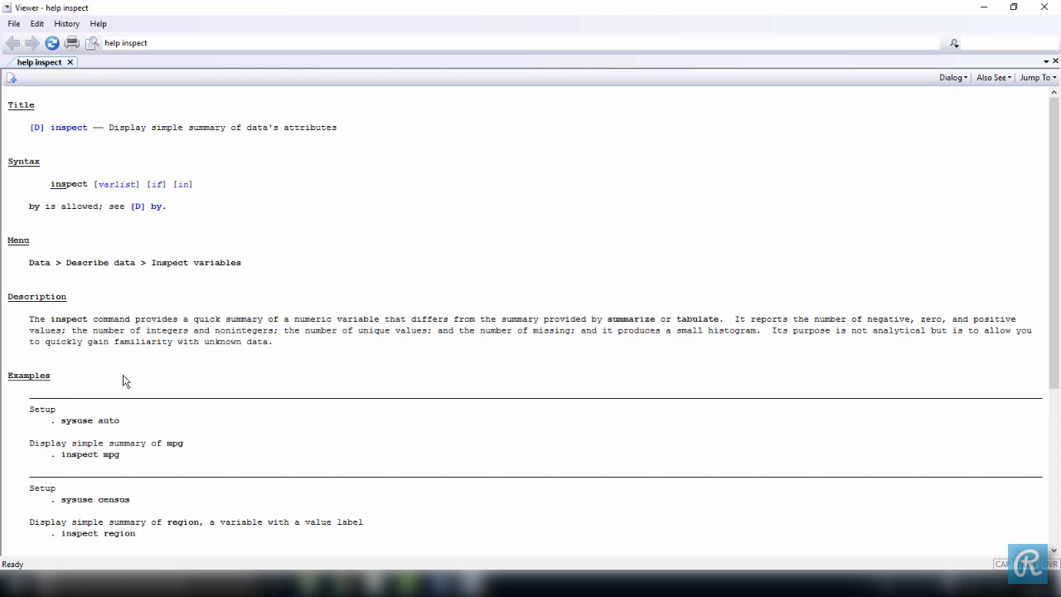
mouse_move(977, 83)
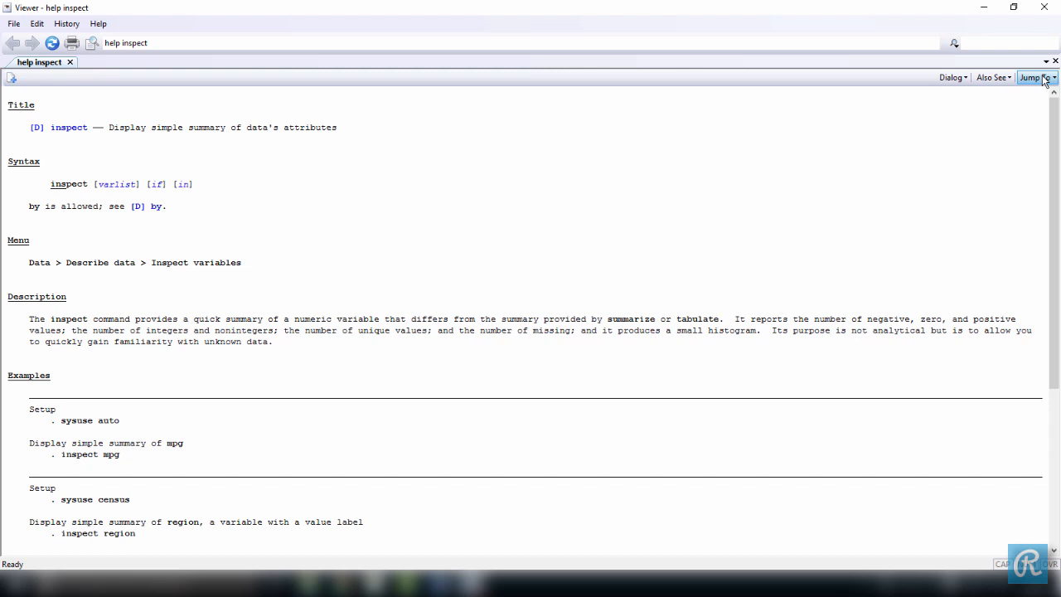
mouse_move(953, 77)
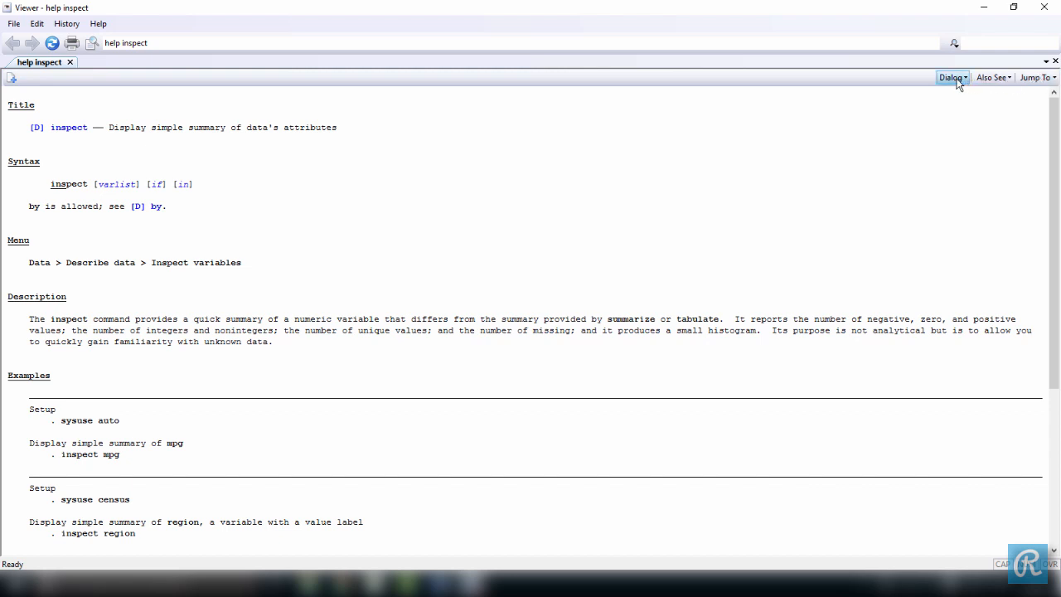
Check the inspect Dialog menu, then list Also See entries: codebook, describe, summarize, tabulate.
left_click(952, 77)
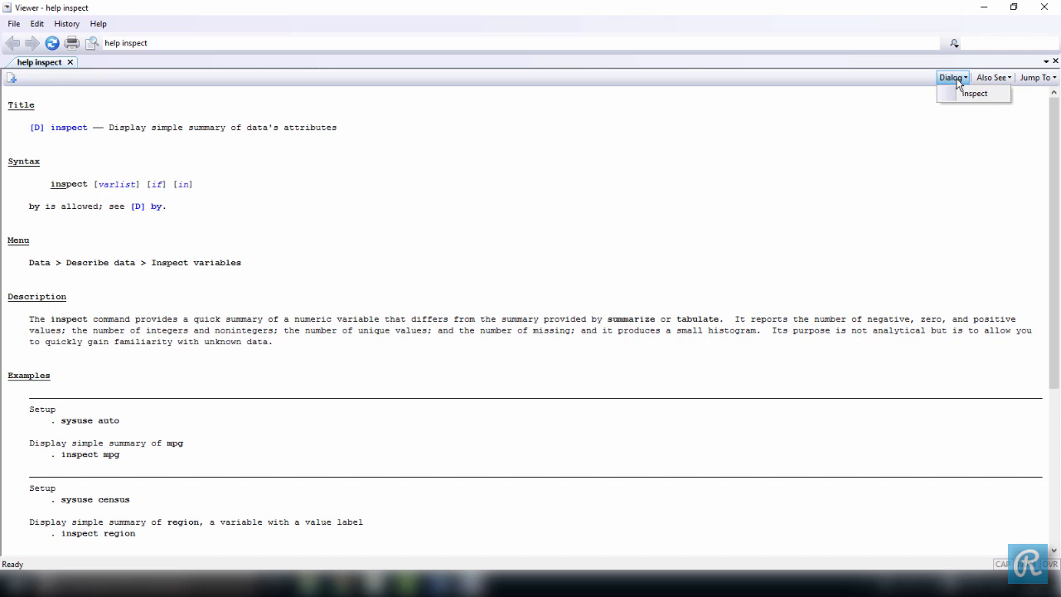
left_click(993, 78)
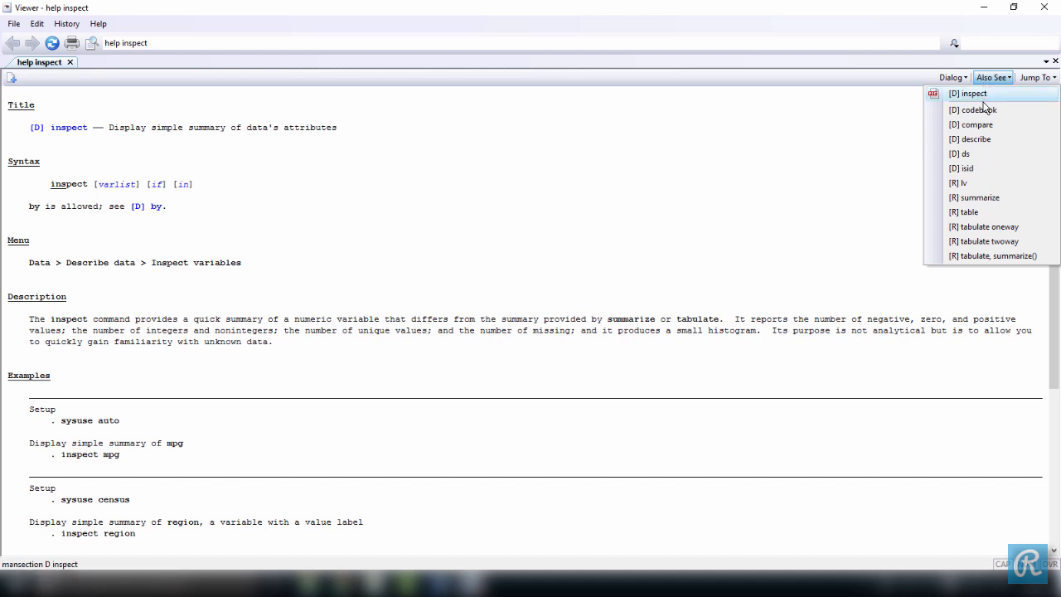
mouse_move(987, 125)
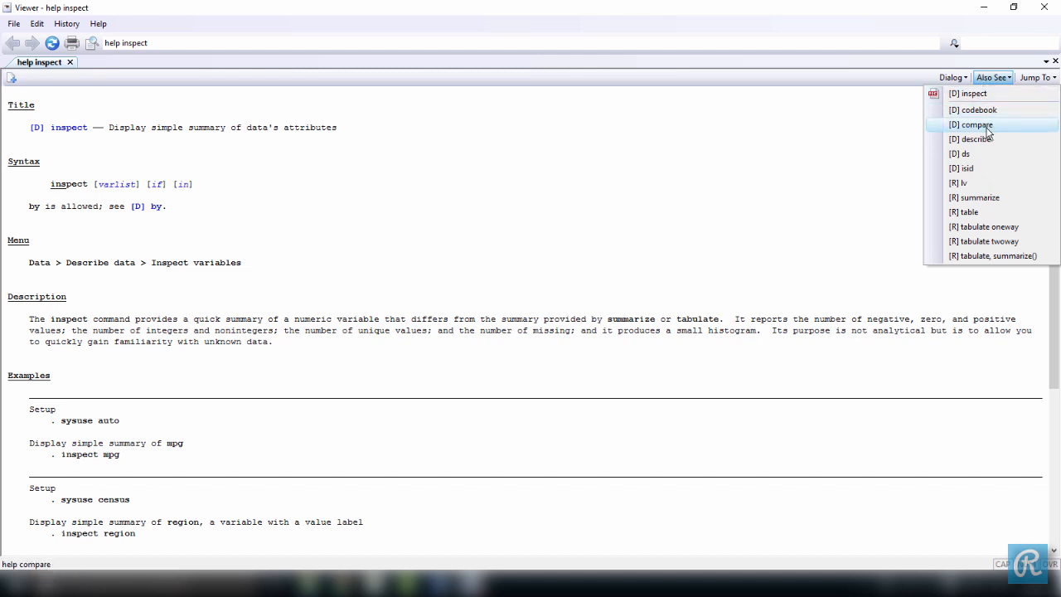
mouse_move(976, 138)
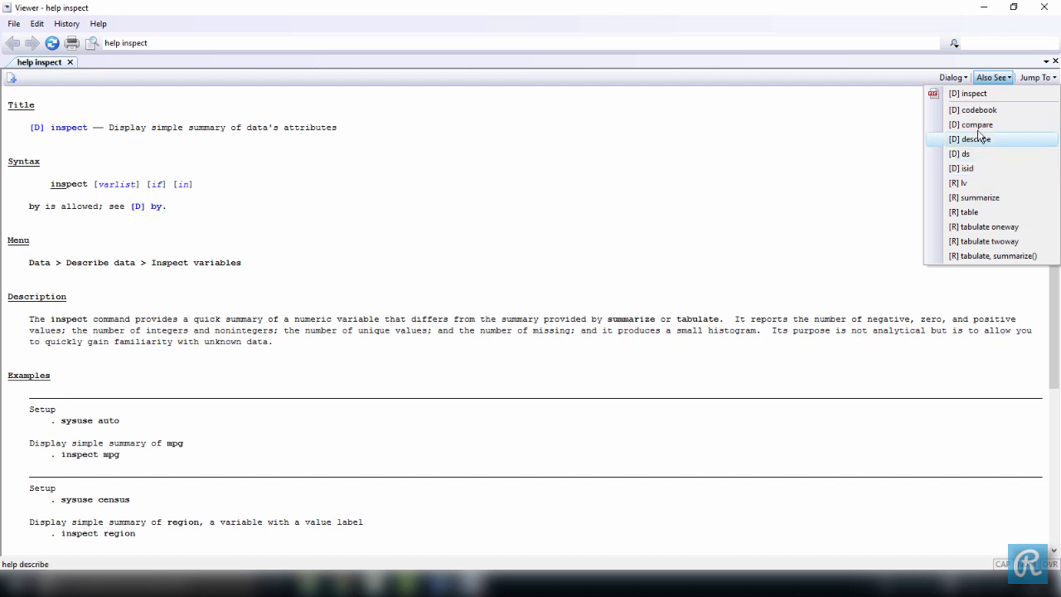
mouse_move(970, 93)
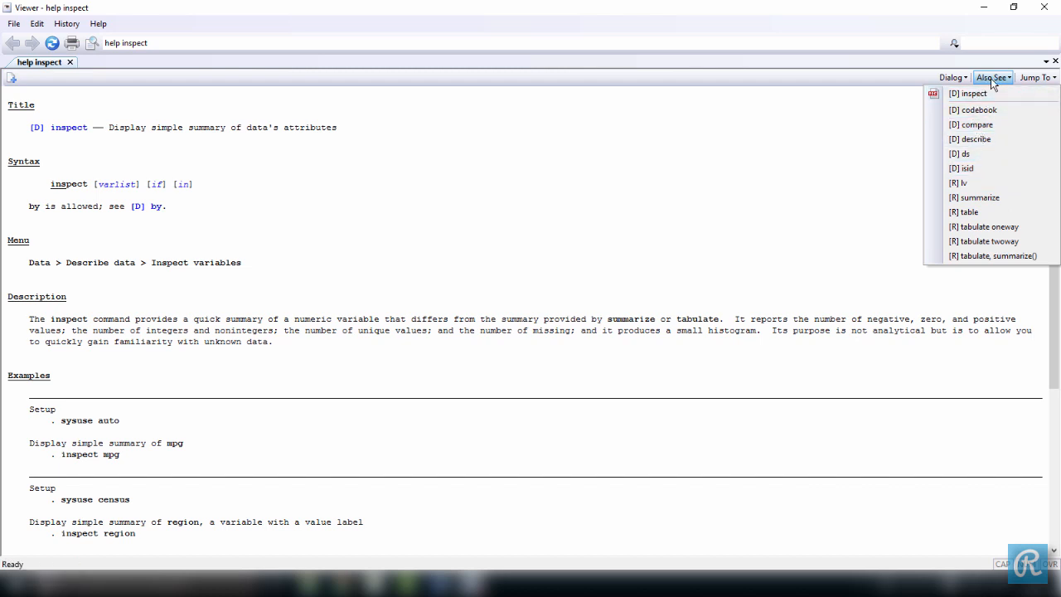
mouse_move(965, 212)
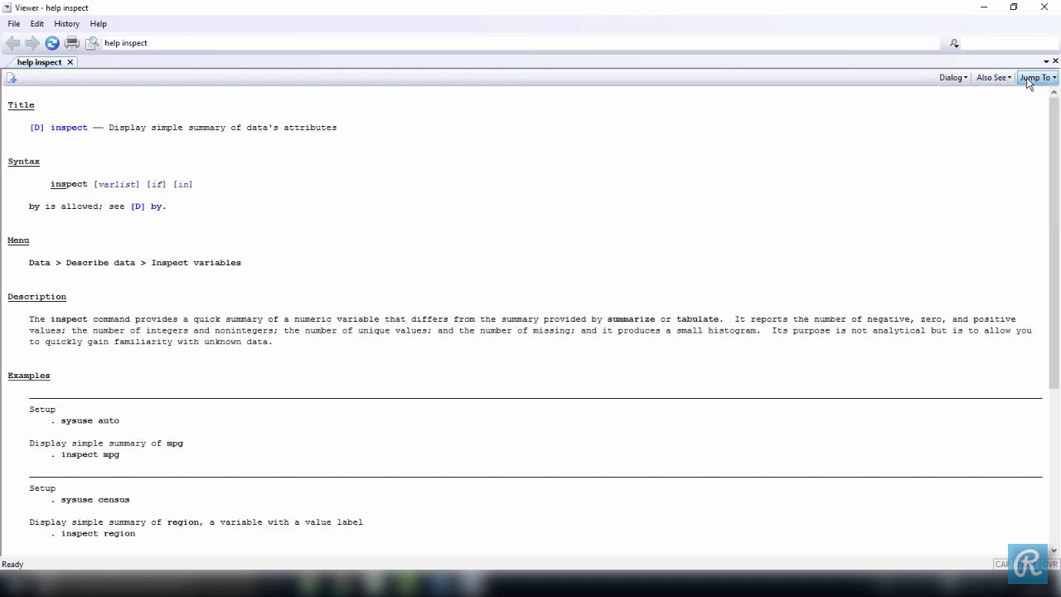
Use Jump To to reach Stored results, showing r(N) and r(N_unique).
left_click(1037, 77)
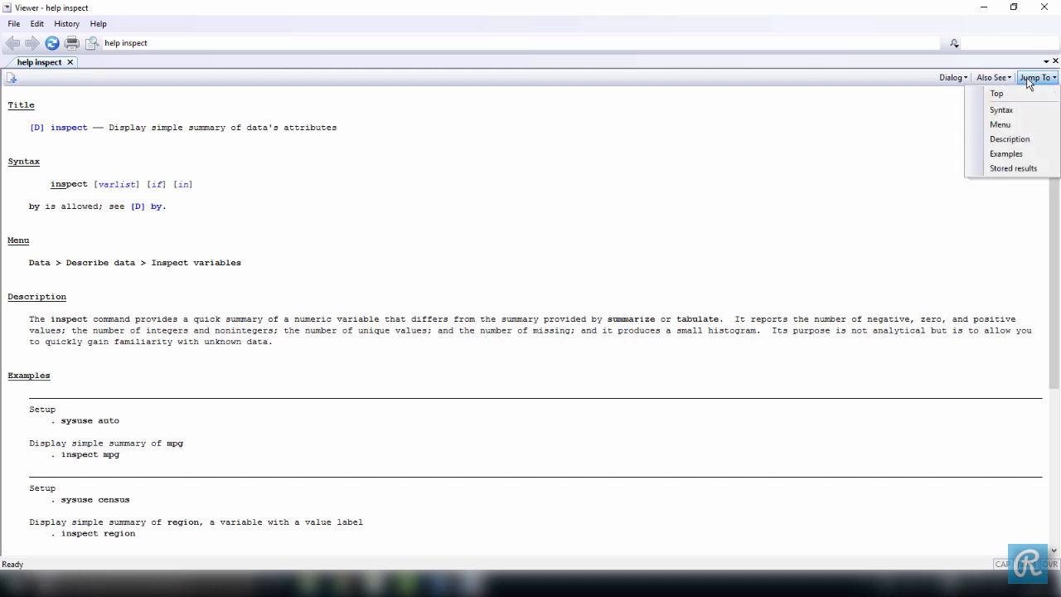
mouse_move(1006, 154)
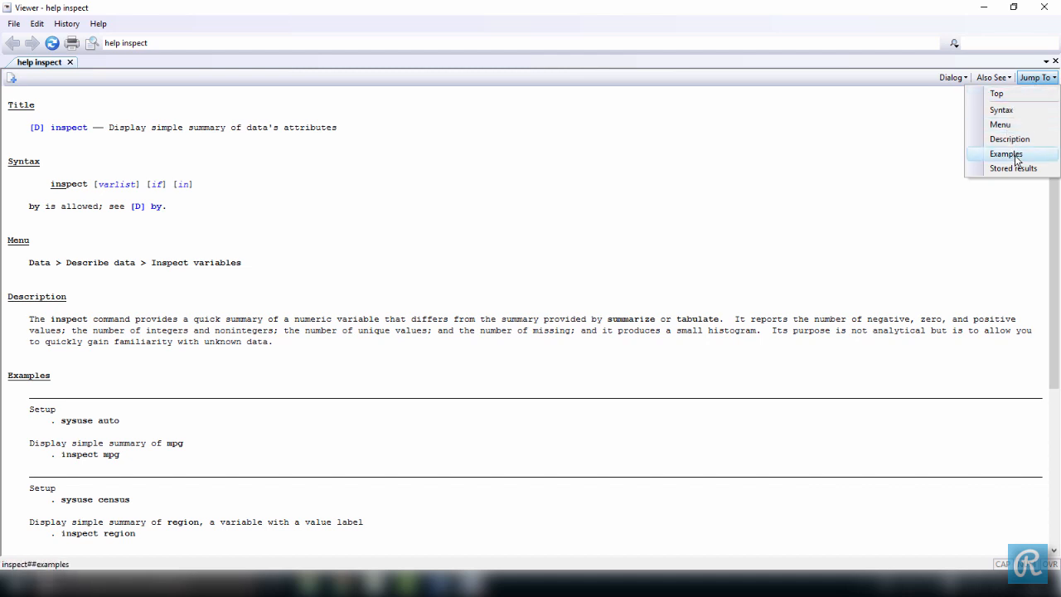
mouse_move(1010, 138)
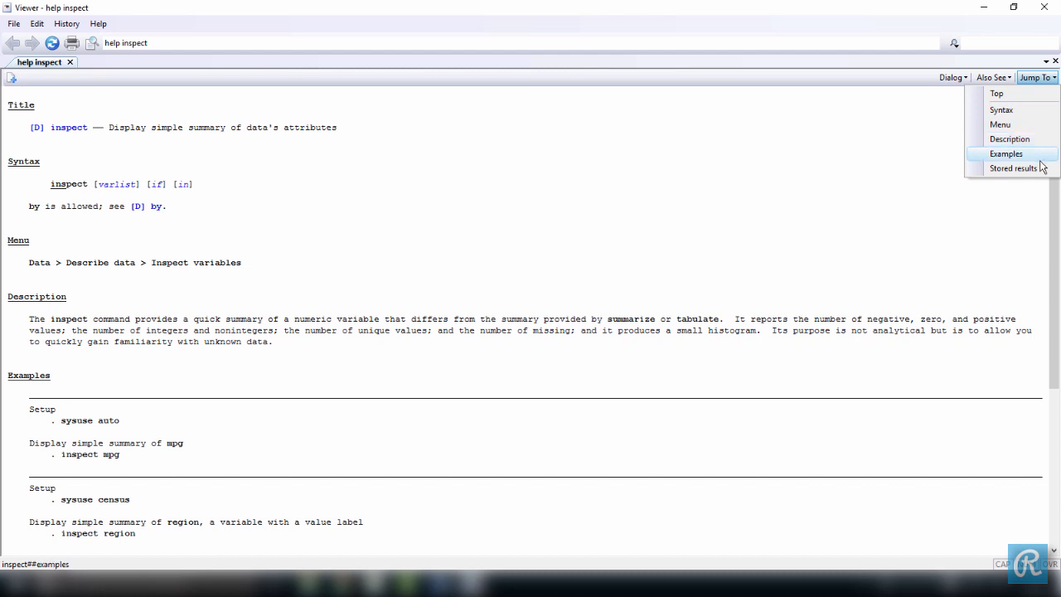
left_click(1013, 168)
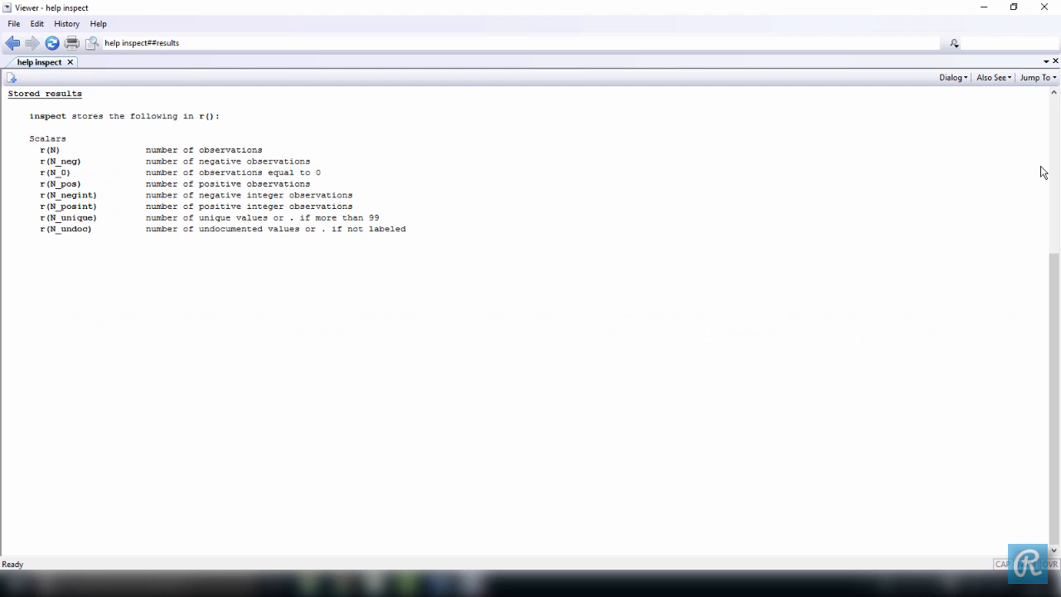
Scroll up past Examples to show the syntax, menu path and description.
scroll("up", 3)
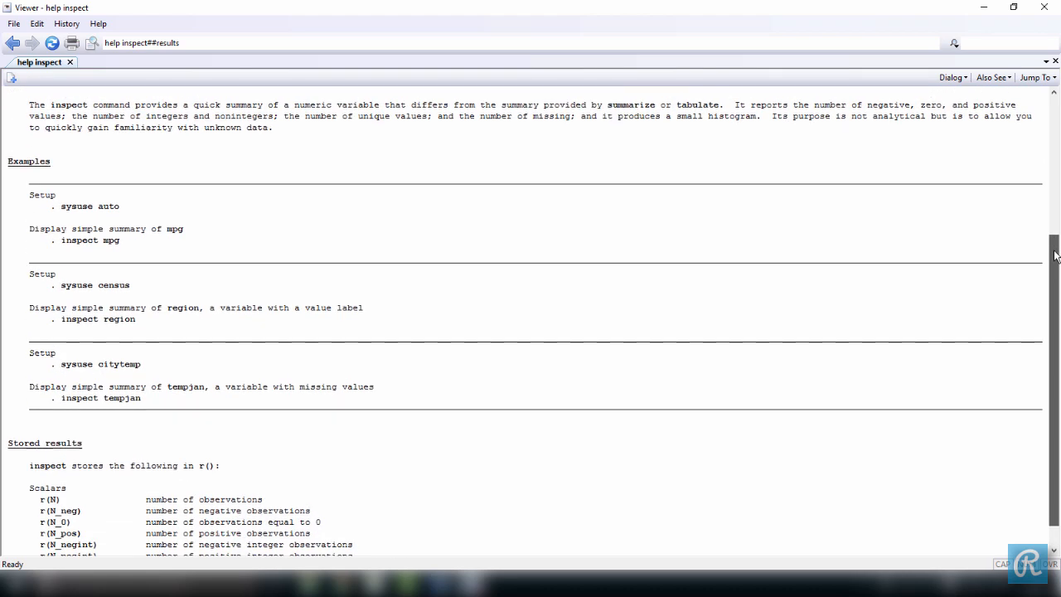
scroll("up", 3)
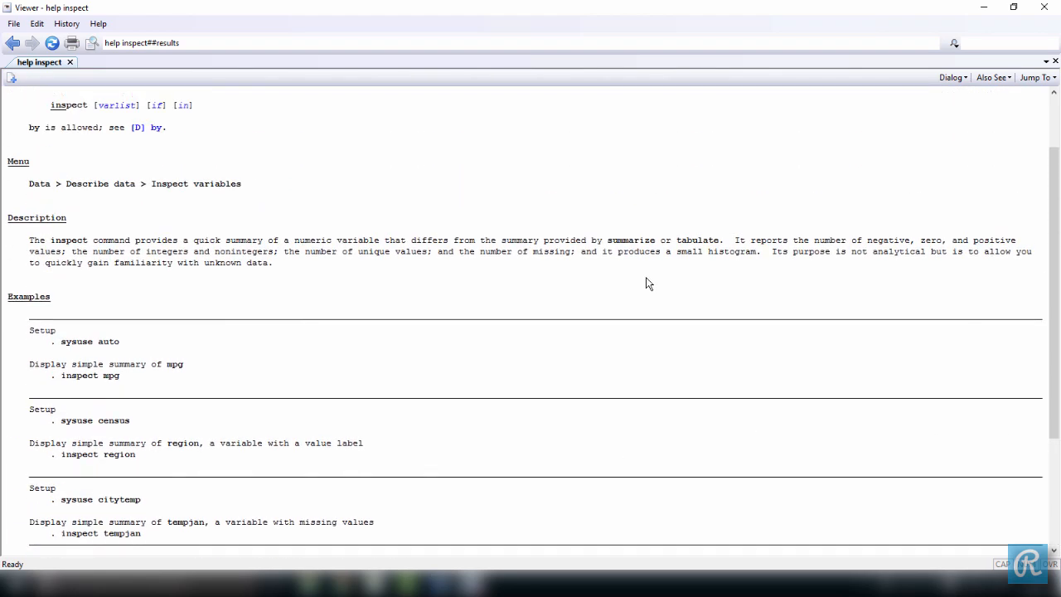